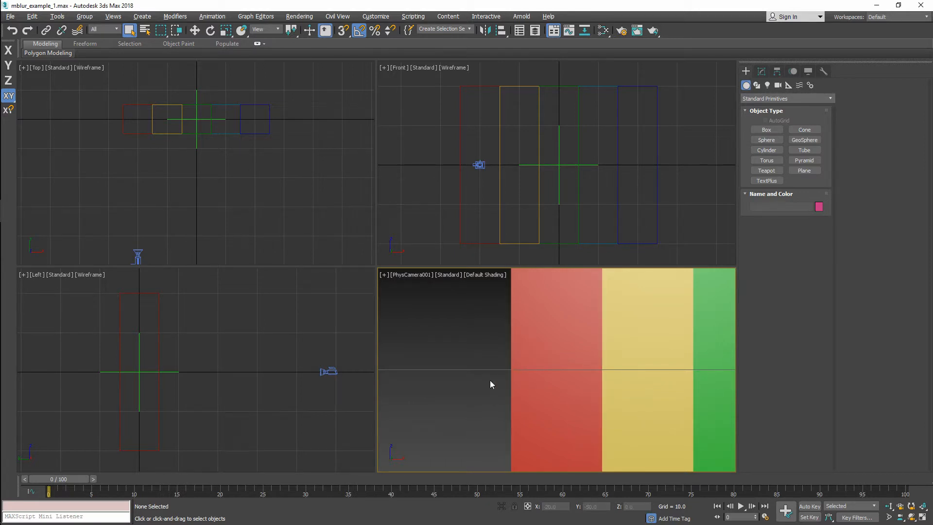
mouse_move(459, 365)
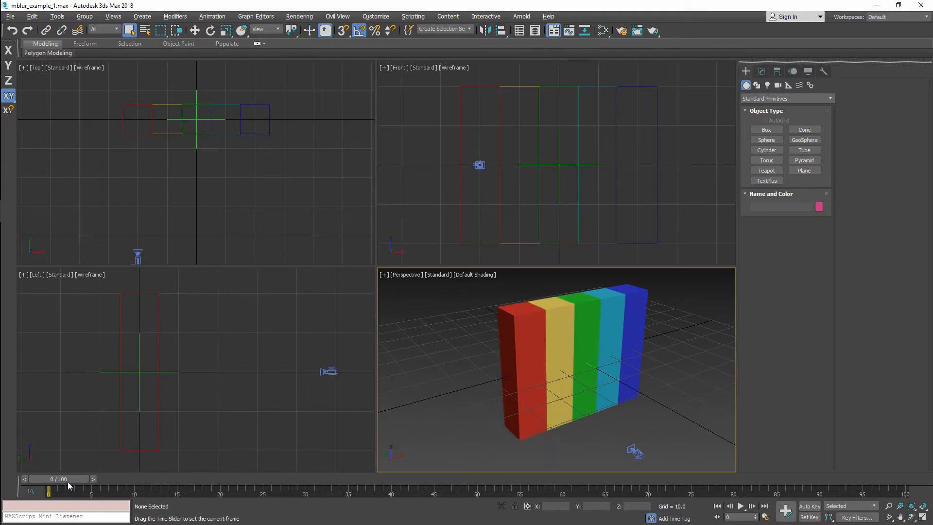
Scrub the timeline to watch the camera move, settle on frame 5 and return to the PhysCamera001 view
left_click_drag(49, 491, 109, 492)
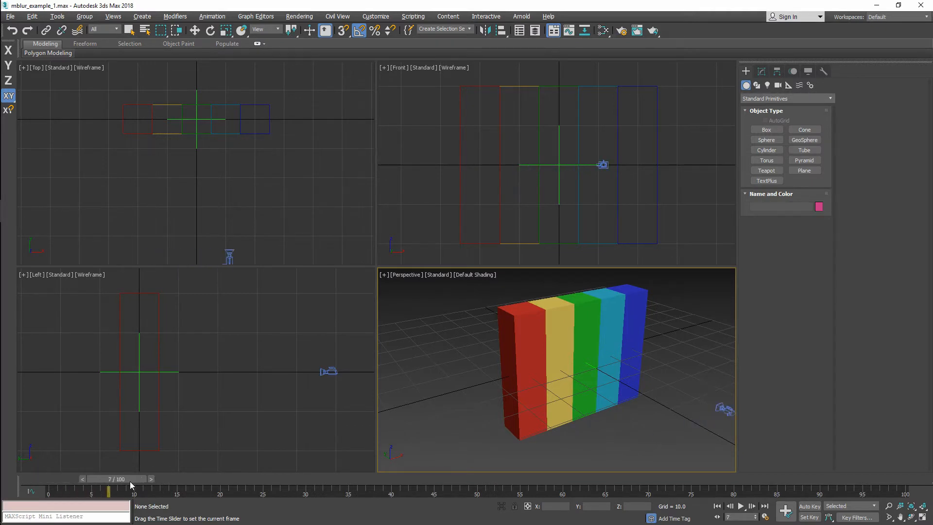
left_click_drag(109, 490, 66, 490)
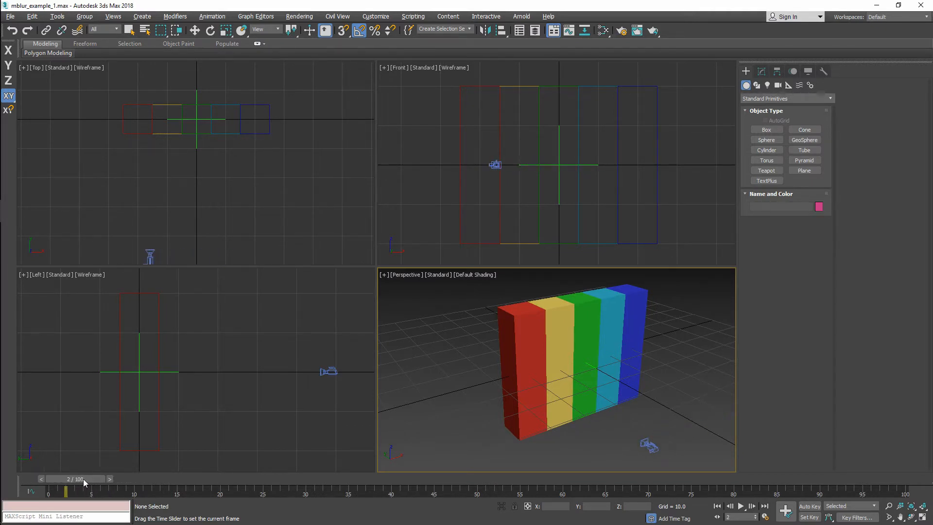
left_click_drag(65, 490, 91, 490)
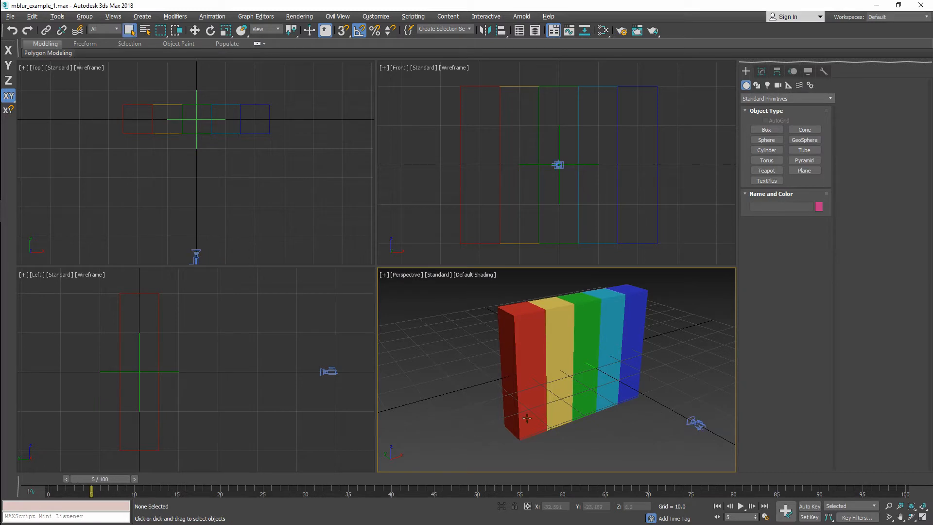
left_click(523, 369)
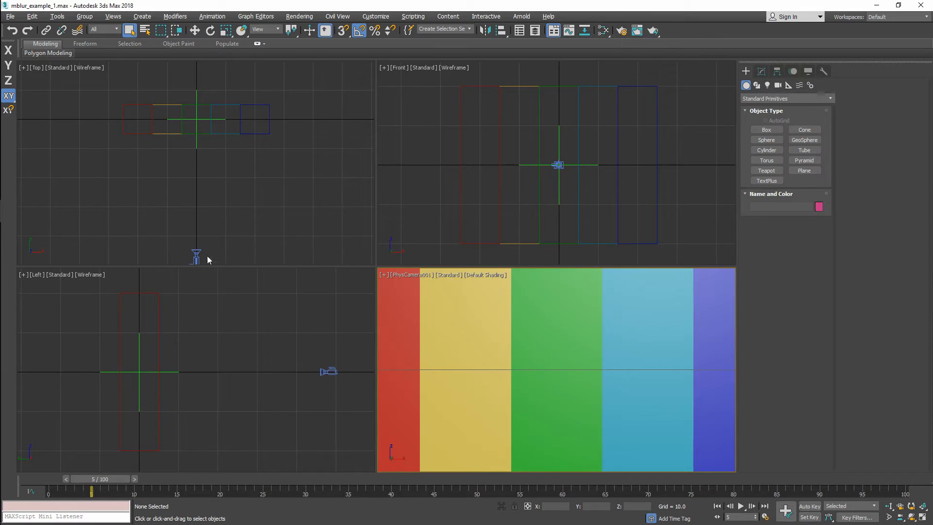
Check the Cycles render settings, select PhysCamera001 and enable motion blur in its Shutter parameters
left_click(621, 30)
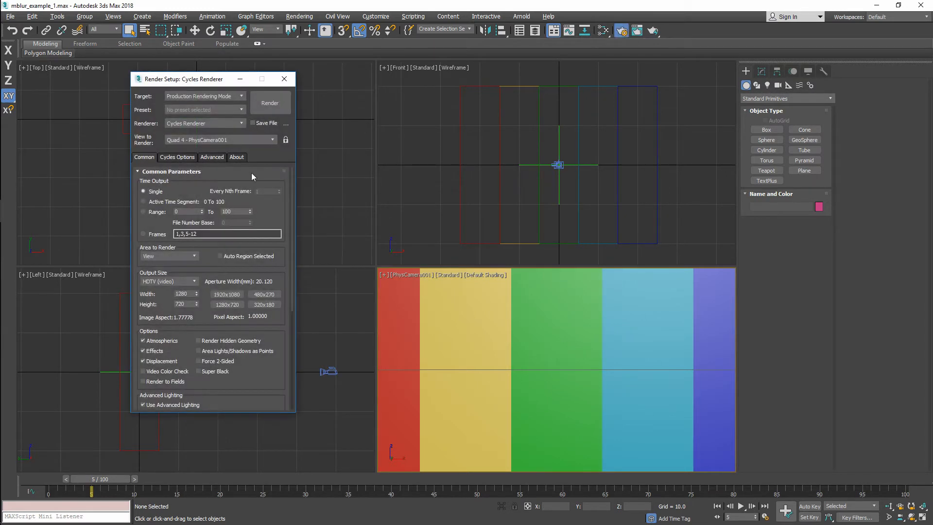
left_click(283, 78)
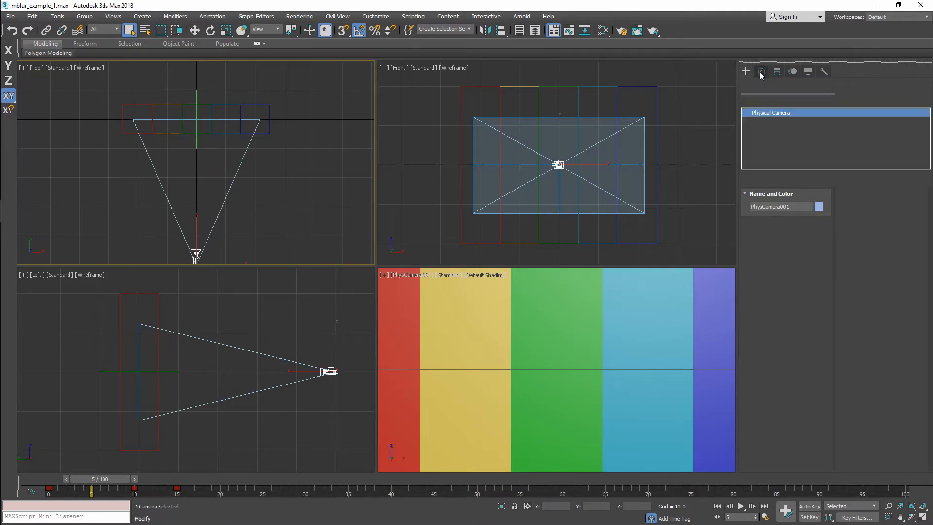
left_click(761, 72)
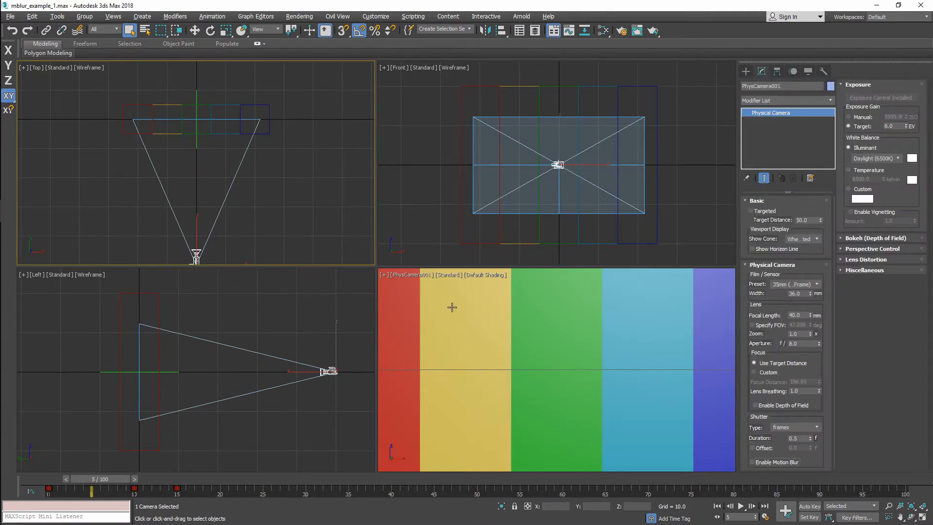
left_click(635, 30)
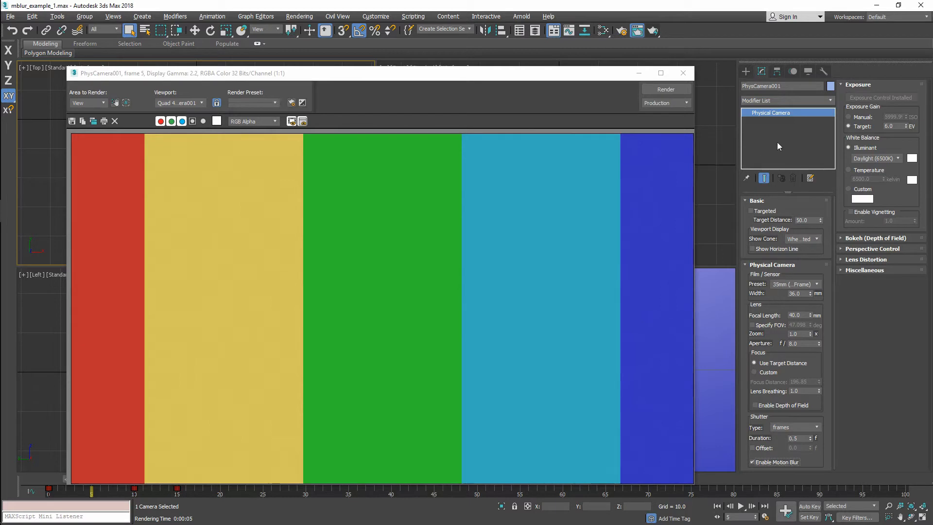
Render frame 5 through the camera with motion-blurred colour bands, then close the rendered image
left_click(665, 89)
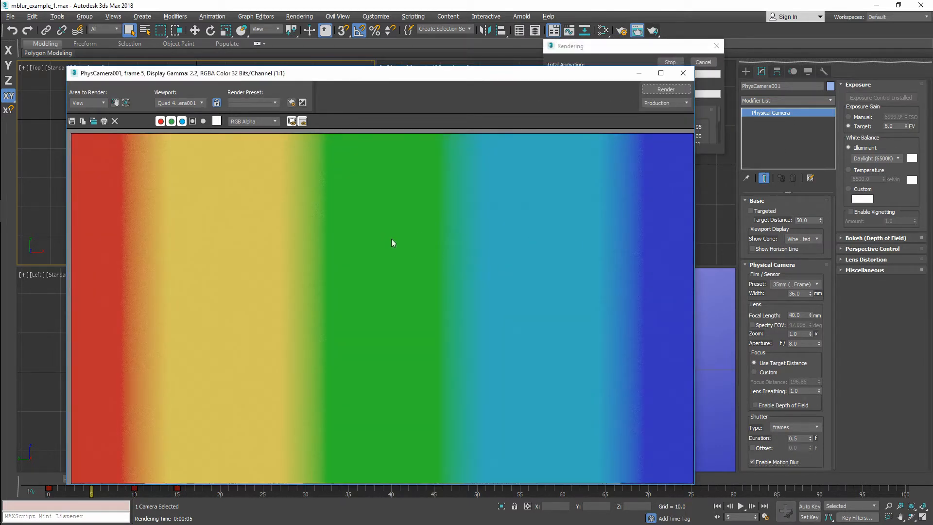
mouse_move(308, 280)
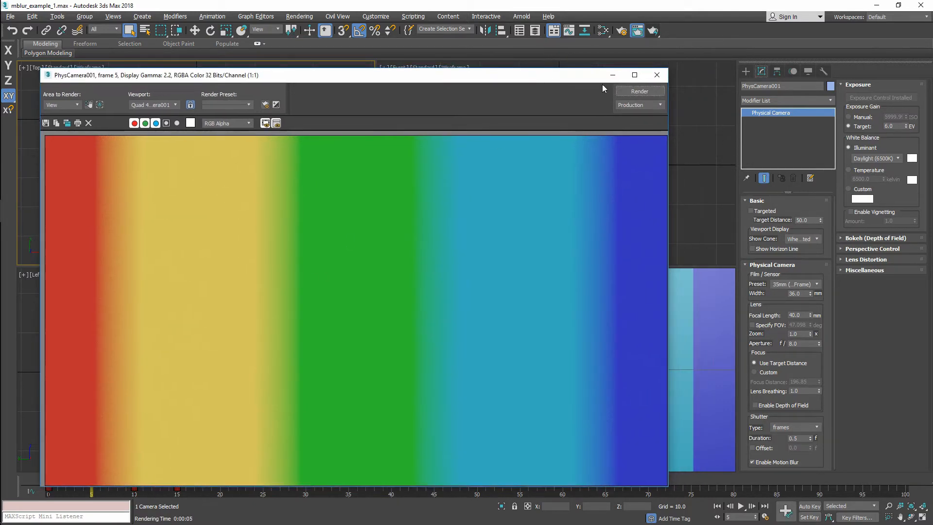
left_click(656, 74)
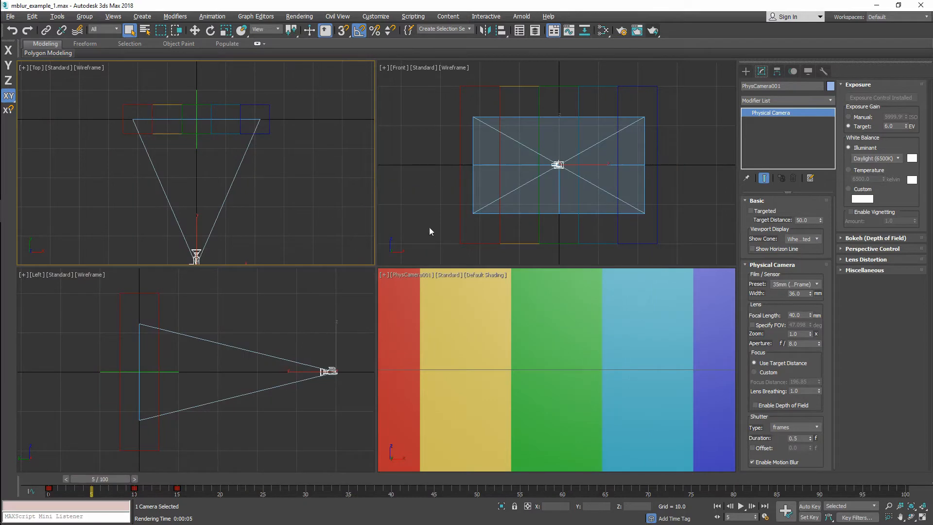
mouse_move(121, 462)
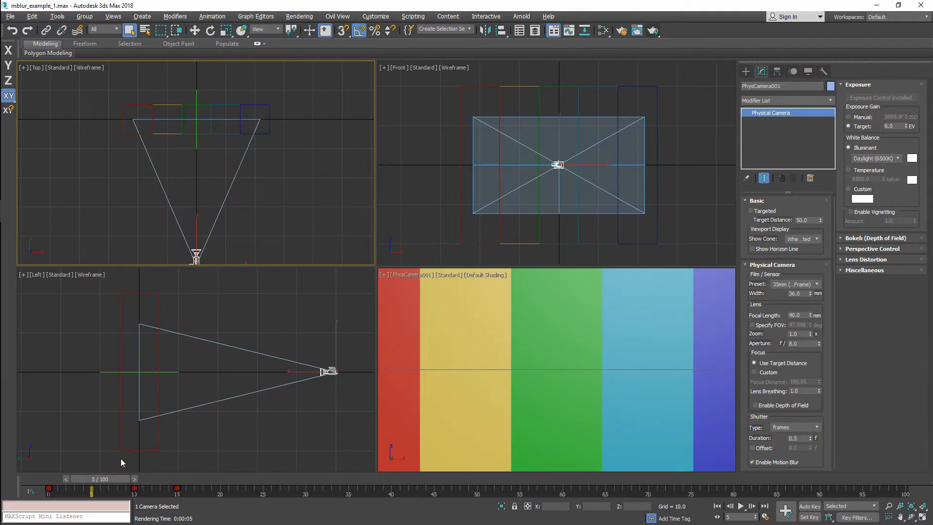
Scrub through frames 10, 15, 18 and 22 to watch the camera slide and roll, settling on frame 20
left_click_drag(93, 488, 143, 488)
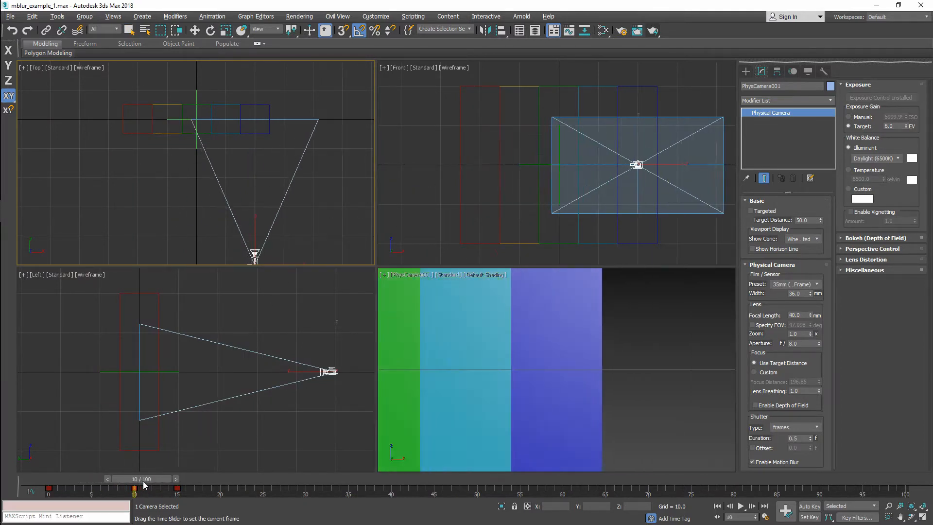
left_click_drag(132, 487, 175, 486)
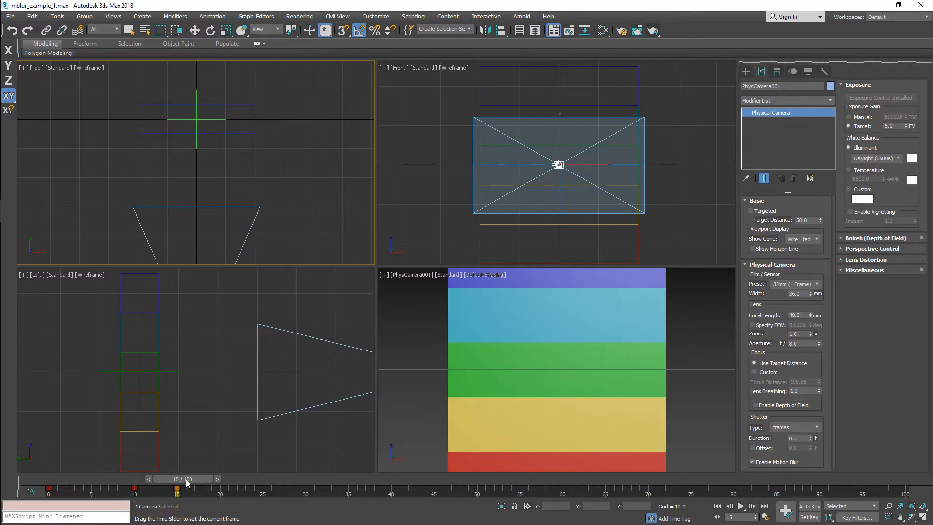
left_click_drag(177, 487, 209, 487)
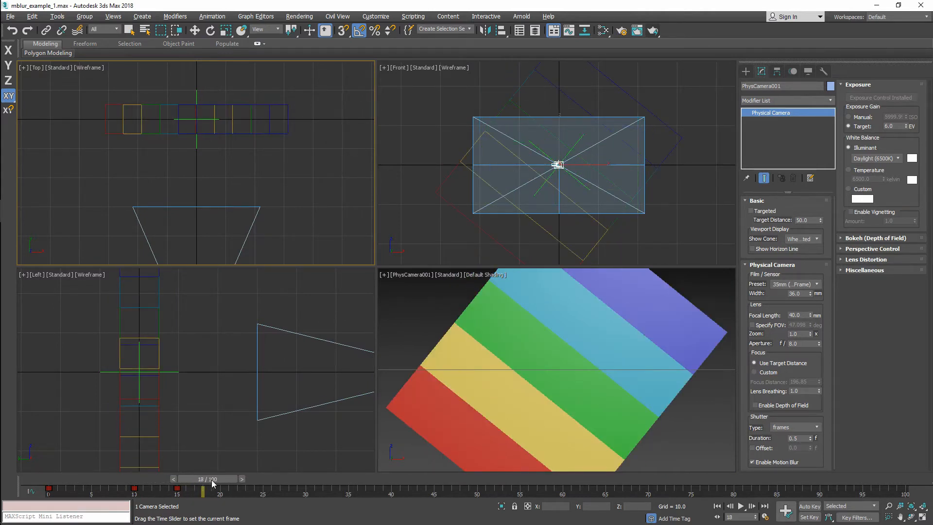
left_click_drag(198, 489, 260, 489)
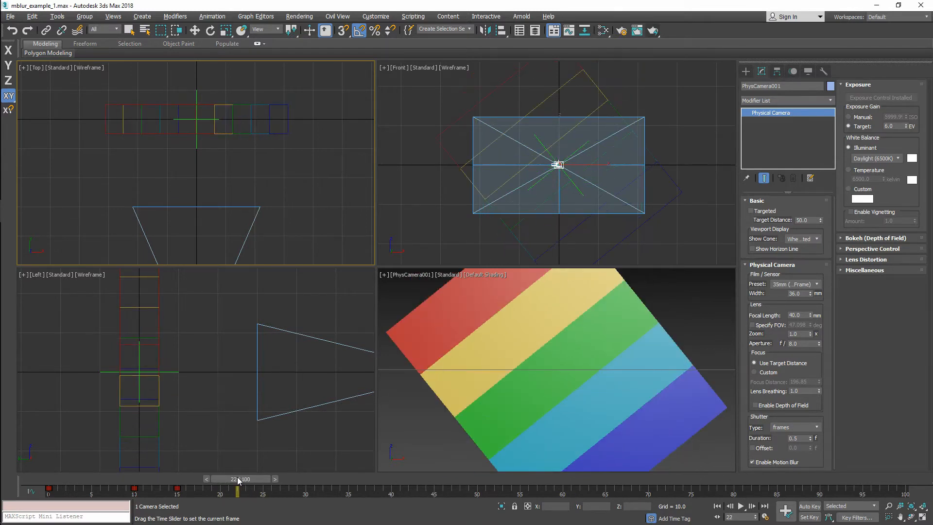
left_click_drag(237, 491, 223, 491)
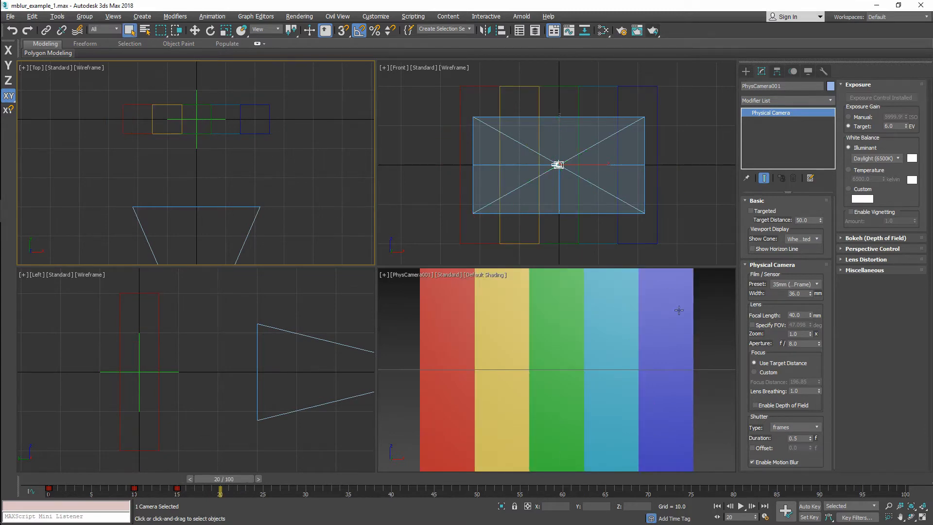
Render frame 20, shorten the camera shutter duration to 0.2 for a less blurred result, then close the render
left_click(637, 30)
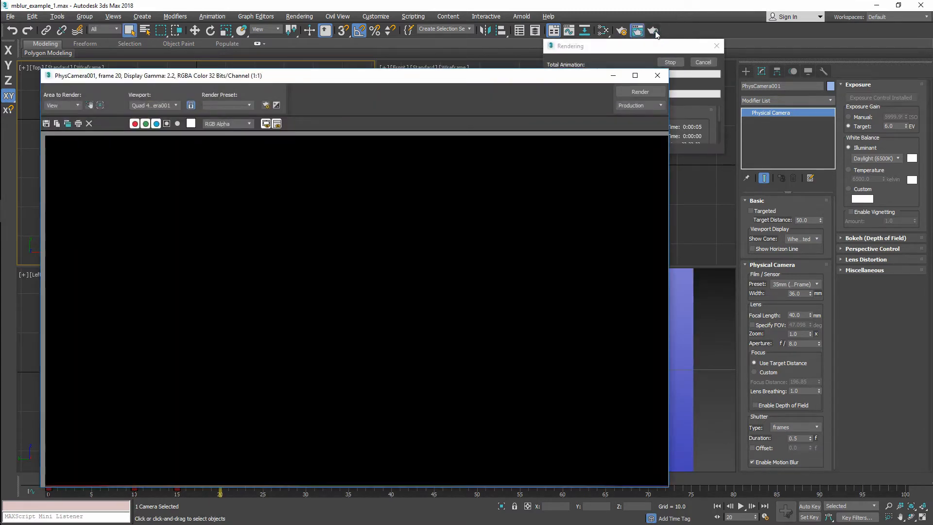
left_click(639, 91)
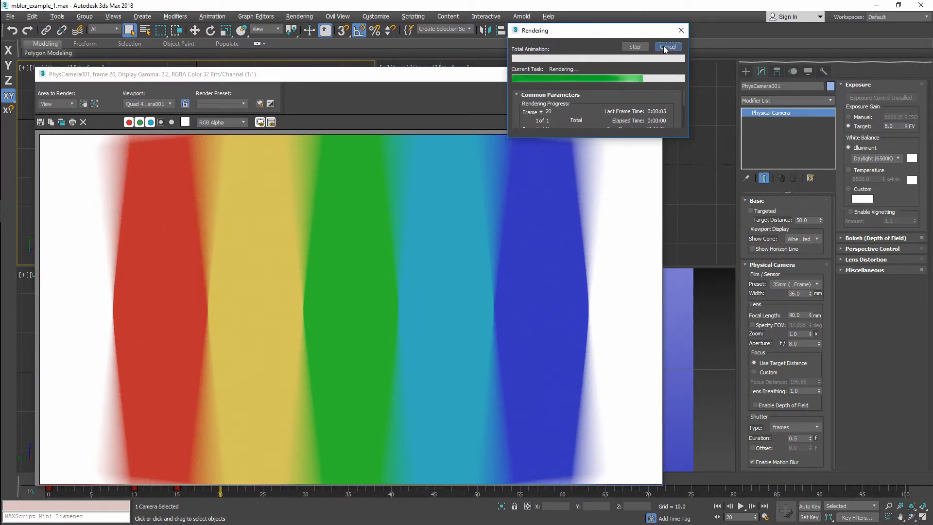
left_click(667, 47)
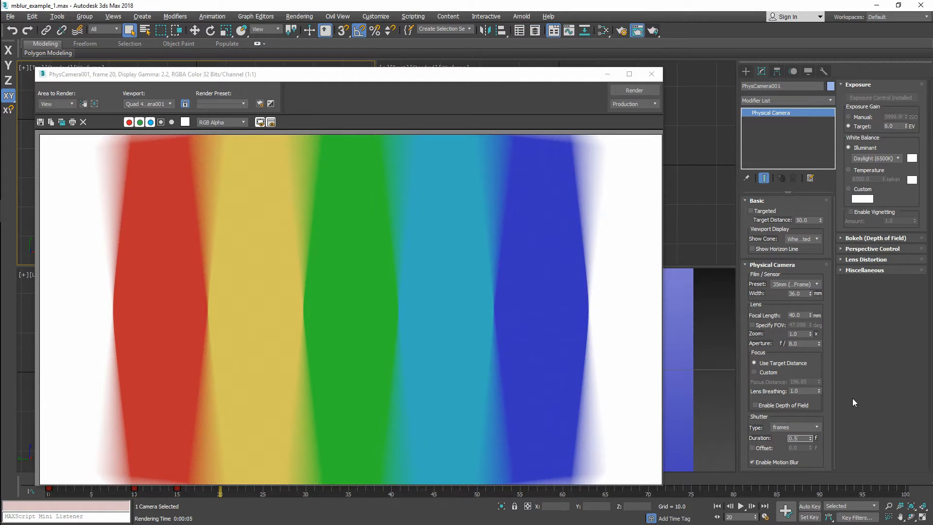
left_click(634, 90)
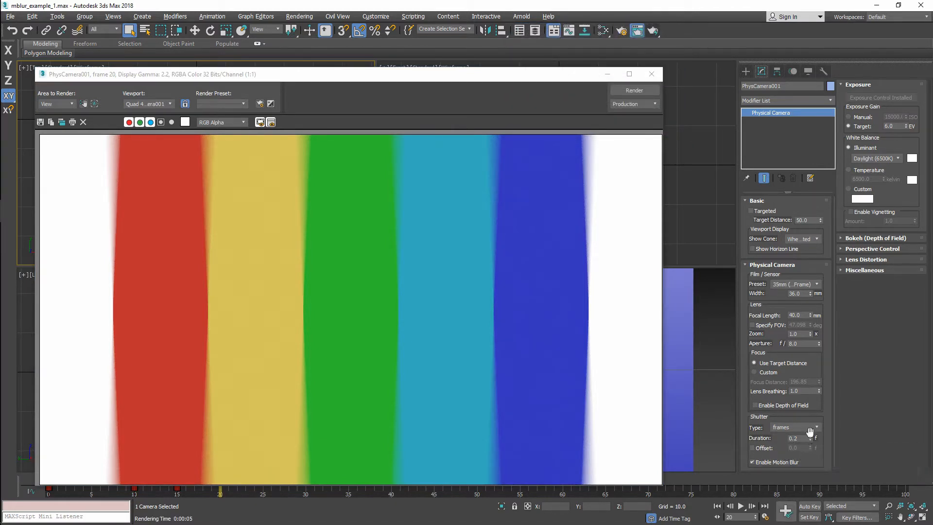
left_click(815, 427)
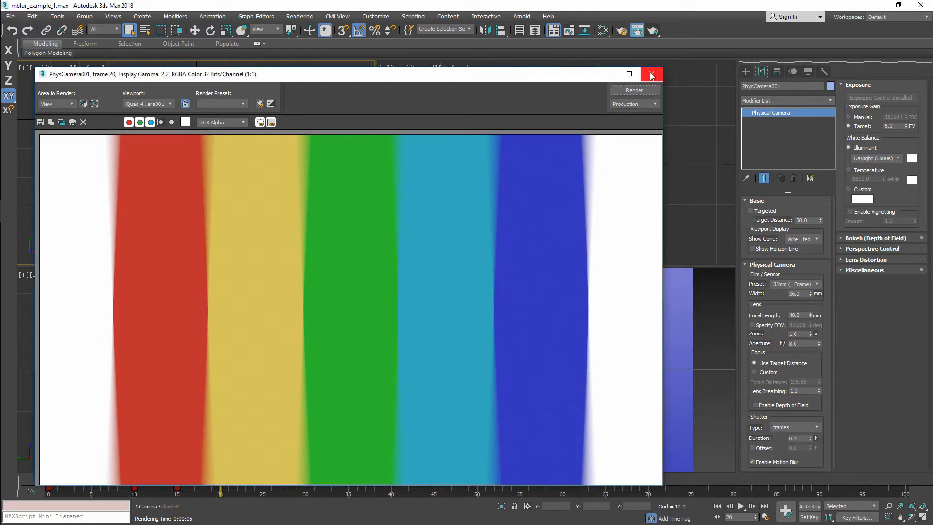
left_click(651, 73)
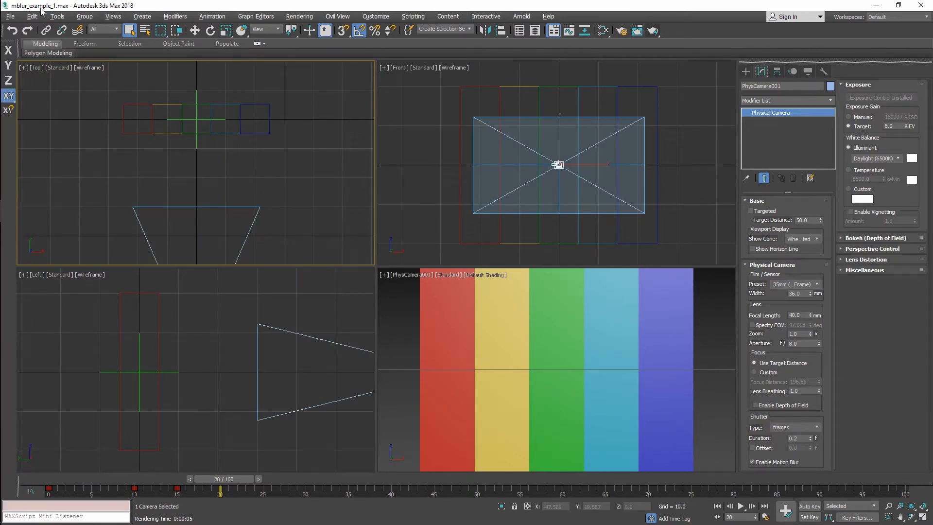
Load the recent scene mblur_example_2.max, discarding the unsaved changes
left_click(10, 16)
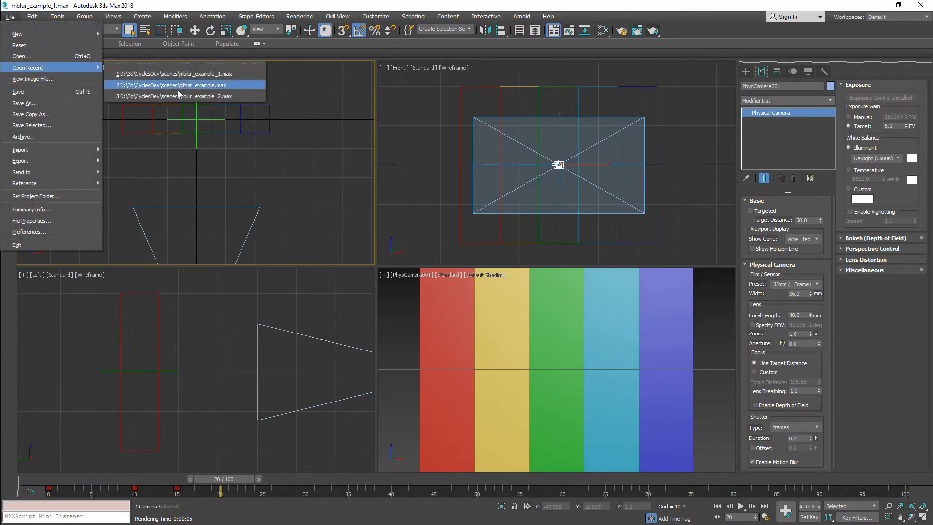
left_click(177, 85)
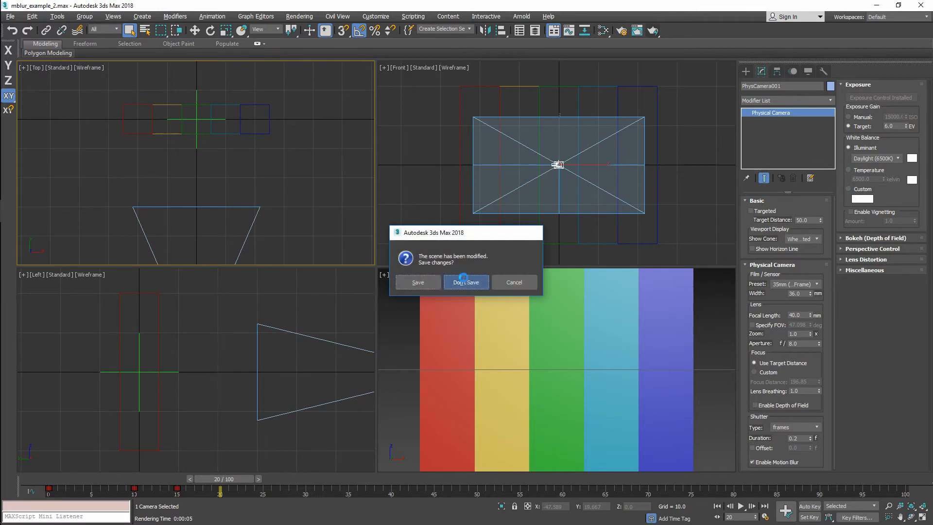
left_click(466, 282)
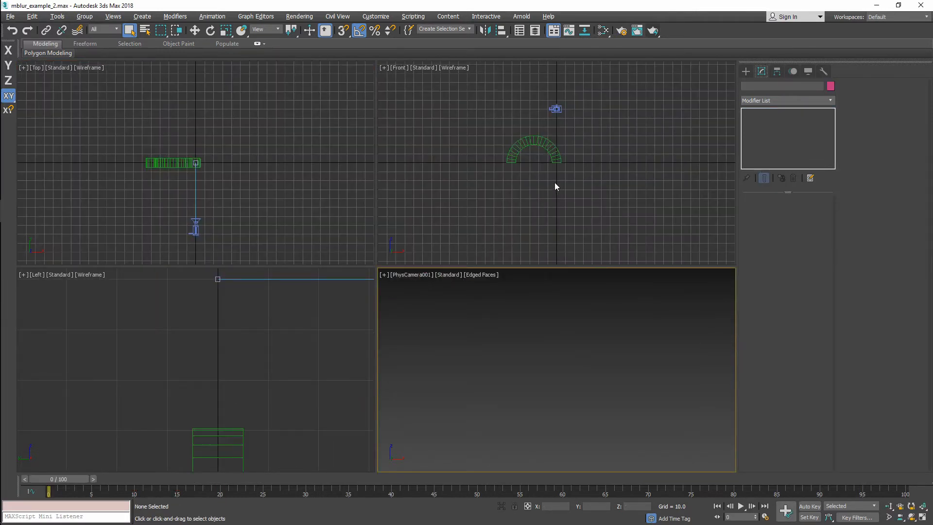
mouse_move(169, 434)
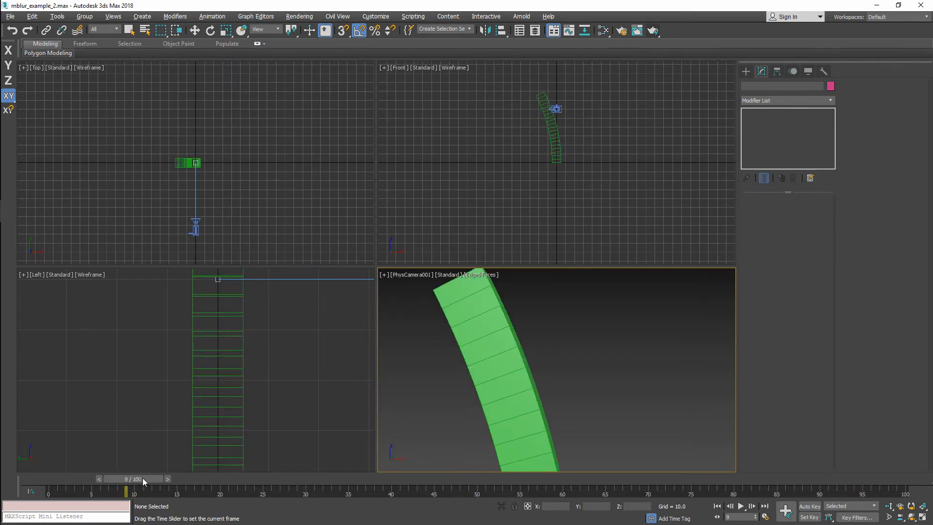
Scrub the timeline to watch the green box's Bend modifier flex it back and forth, leaving frame 10 current
left_click_drag(125, 491, 100, 490)
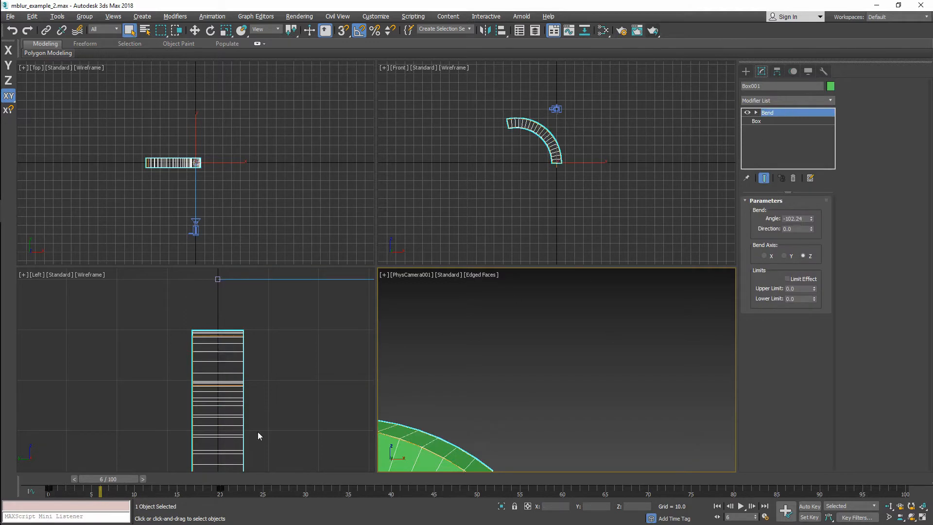
left_click_drag(100, 484, 172, 484)
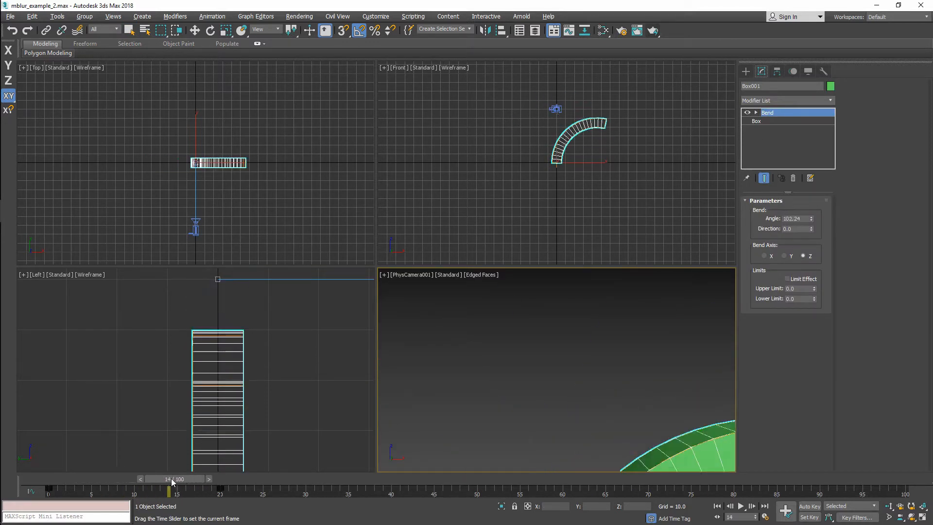
left_click_drag(172, 478, 146, 478)
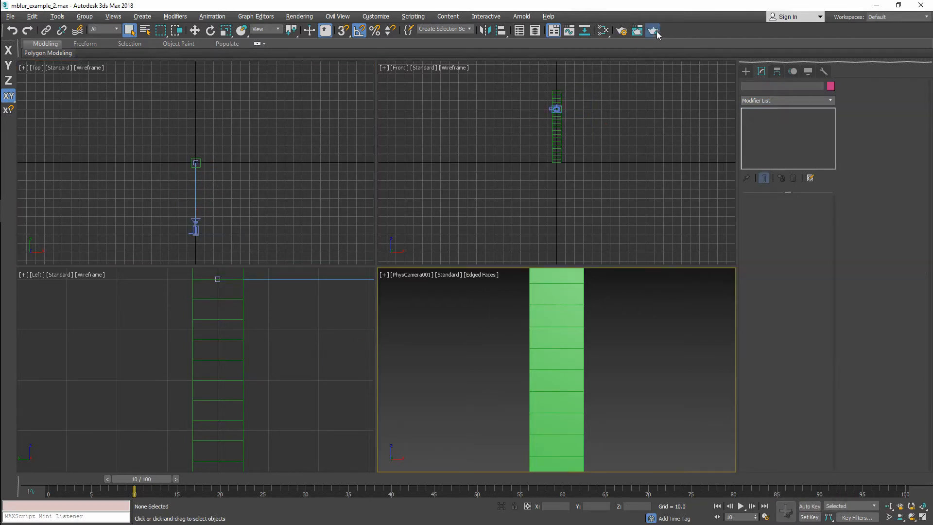
Render frame 10 from the physical camera, showing the bending green box smeared by motion blur
left_click(652, 30)
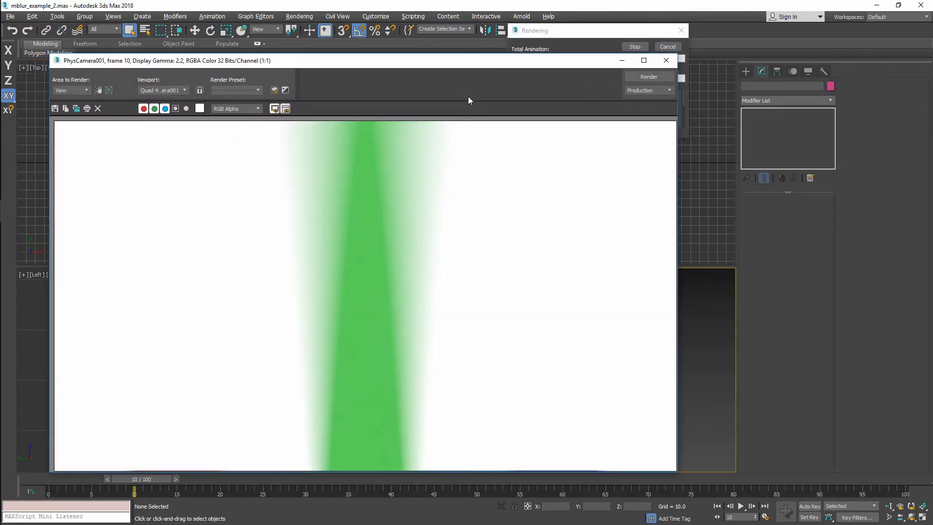
mouse_move(450, 145)
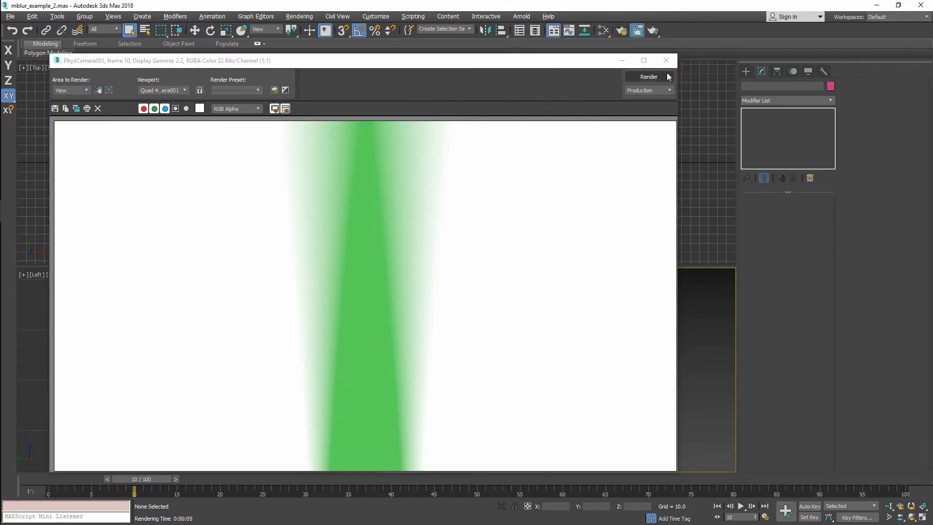
left_click(665, 61)
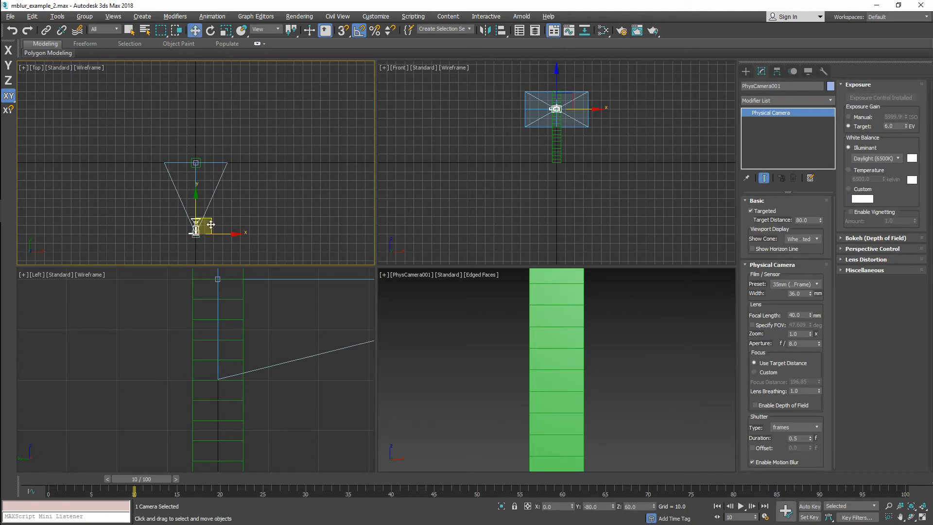
Move PhysCamera001 sideways and above the green box so it looks down at it from an angle
left_click_drag(200, 225, 262, 199)
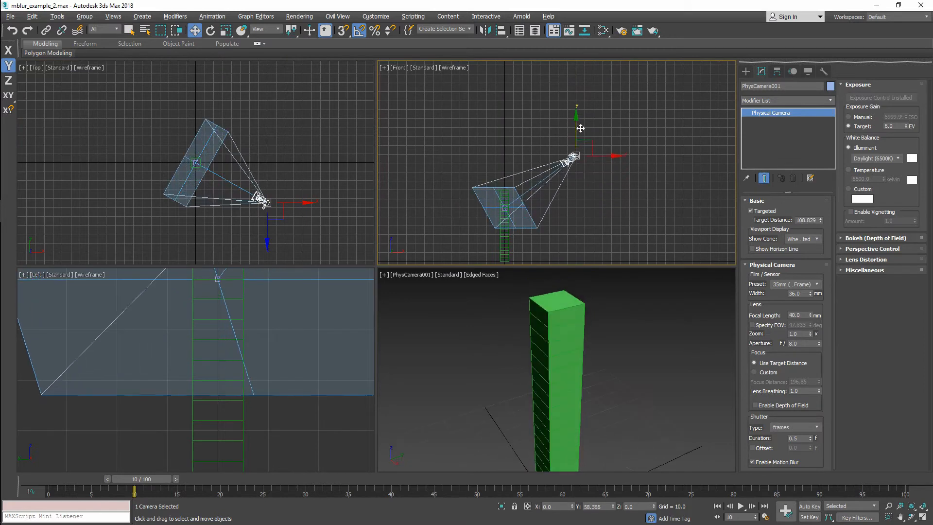
left_click_drag(137, 479, 148, 478)
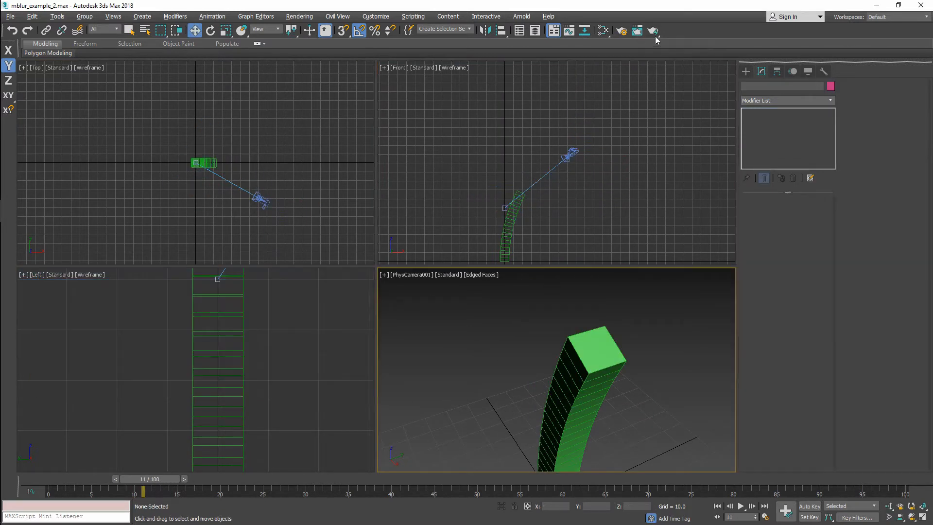
Render frame 11, cut PhysCamera001's shutter duration to 0.1, render again with less blur and close the render
left_click(653, 31)
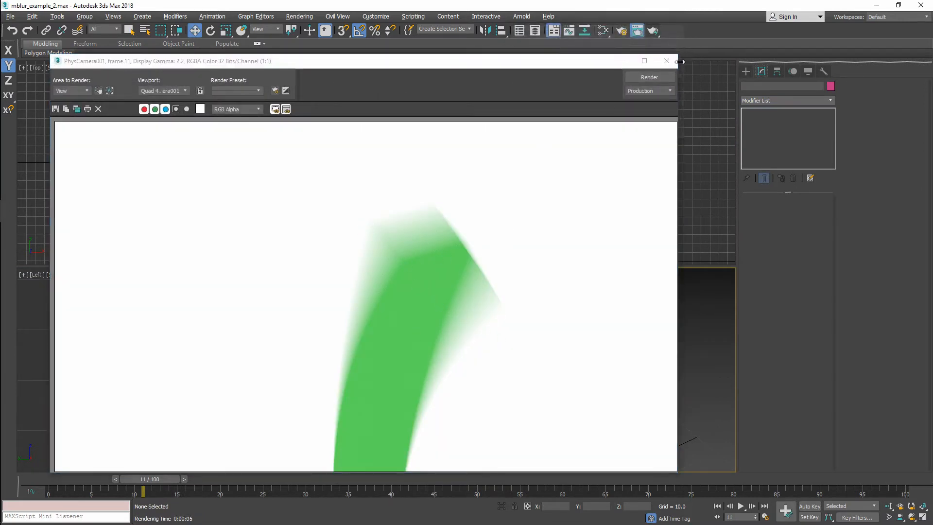
left_click(665, 60)
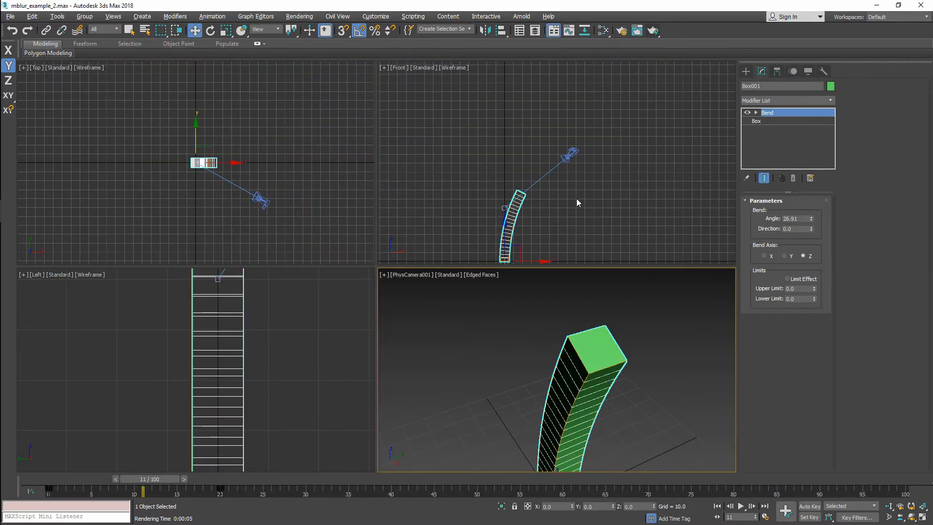
left_click(260, 199)
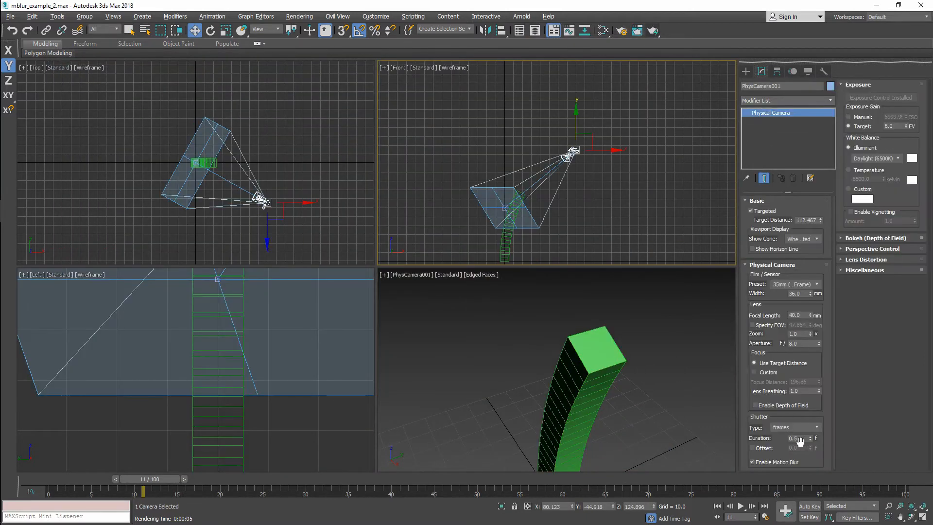
mouse_move(806, 427)
type("0.1")
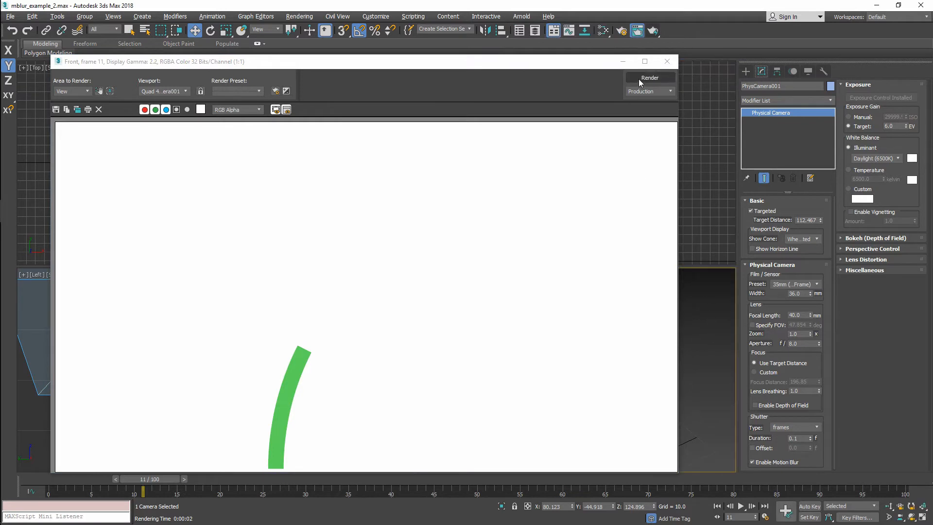
left_click(648, 77)
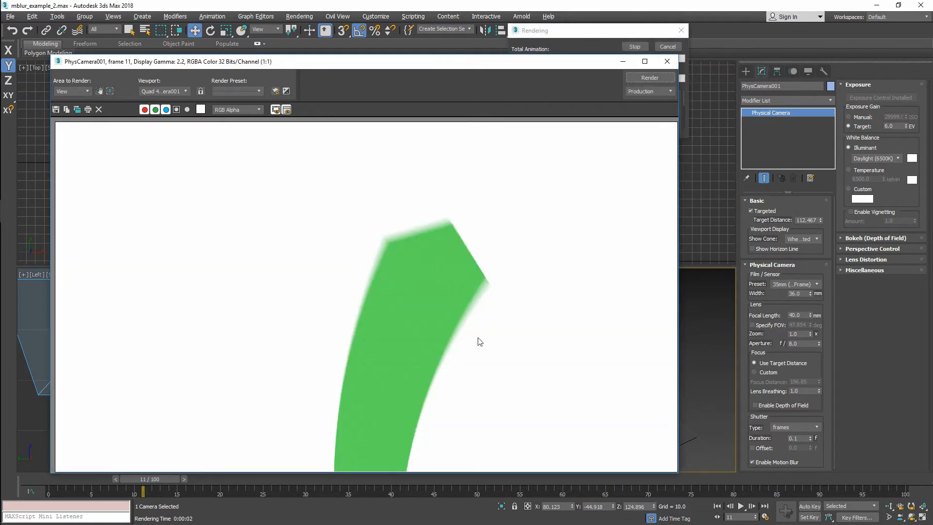
mouse_move(394, 247)
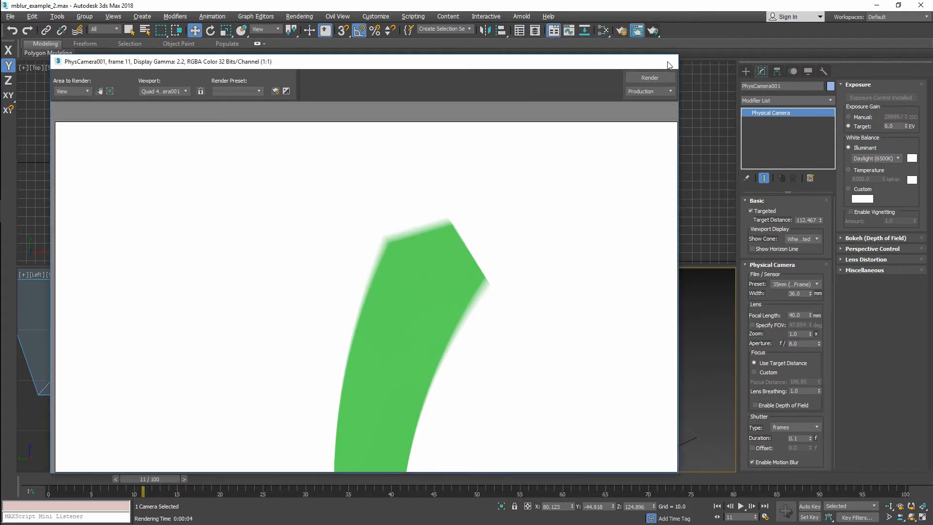
left_click(667, 61)
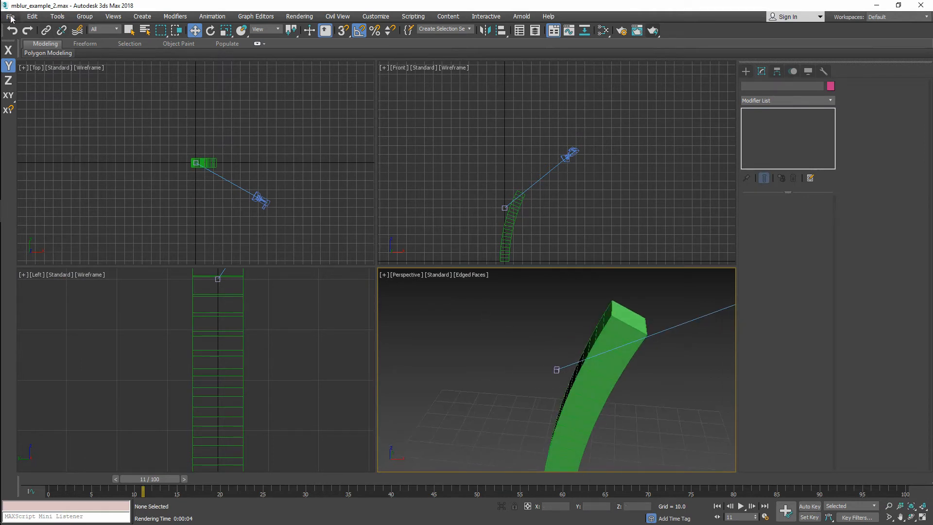
Load the recent scene other_example.max with the teapot, discarding the unsaved changes
left_click(10, 16)
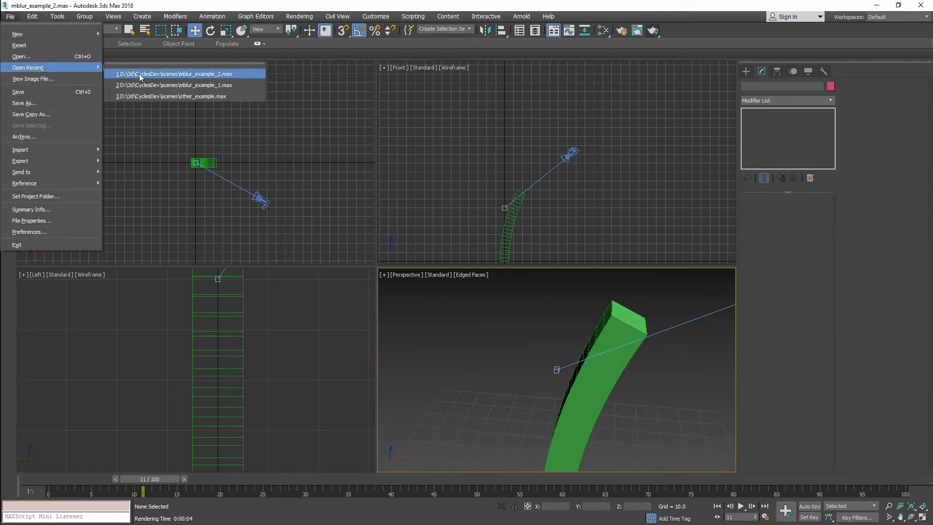
left_click(172, 74)
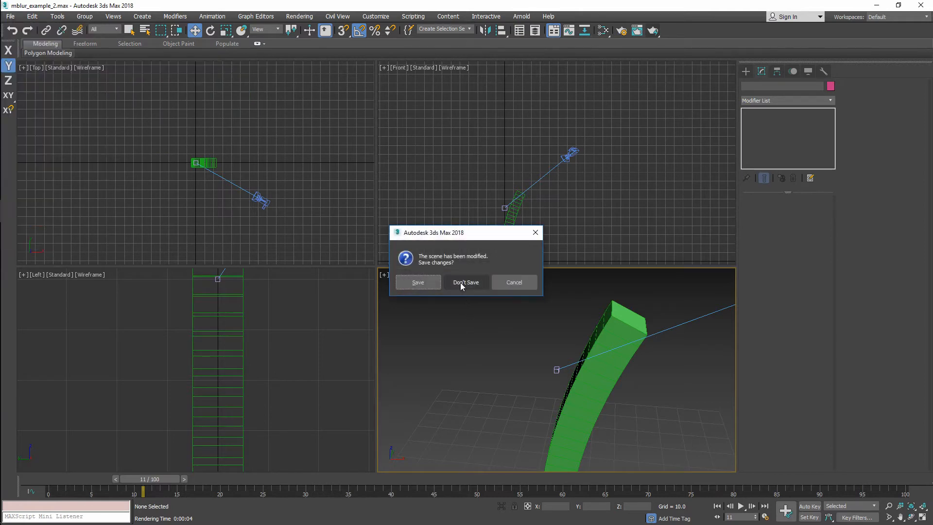
left_click(465, 281)
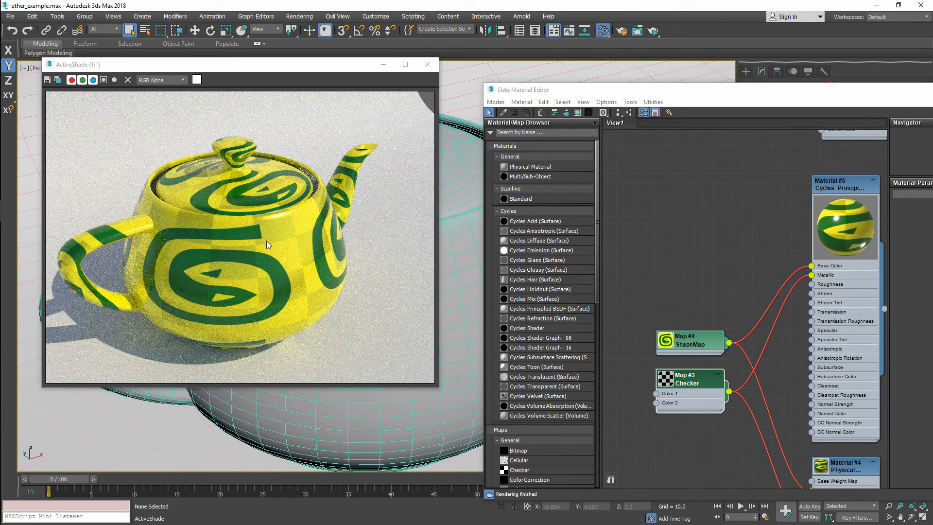
mouse_move(281, 229)
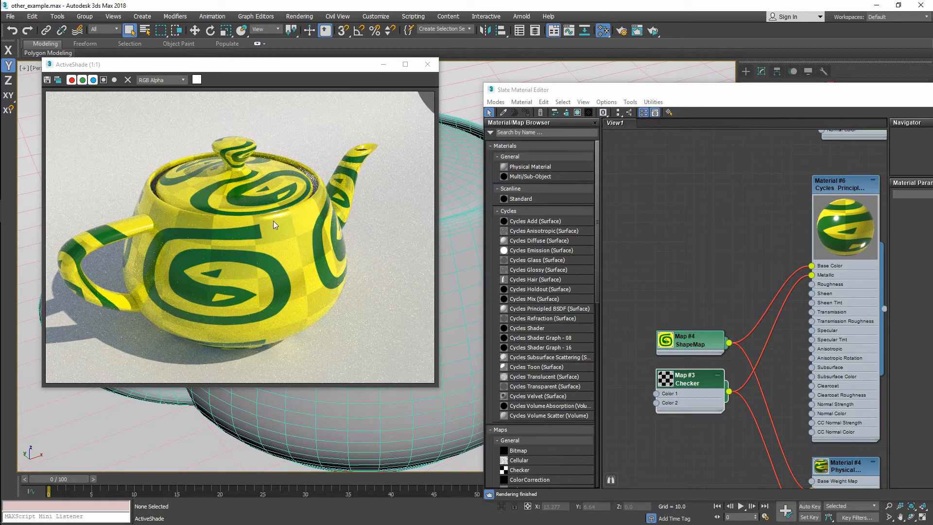
mouse_move(249, 232)
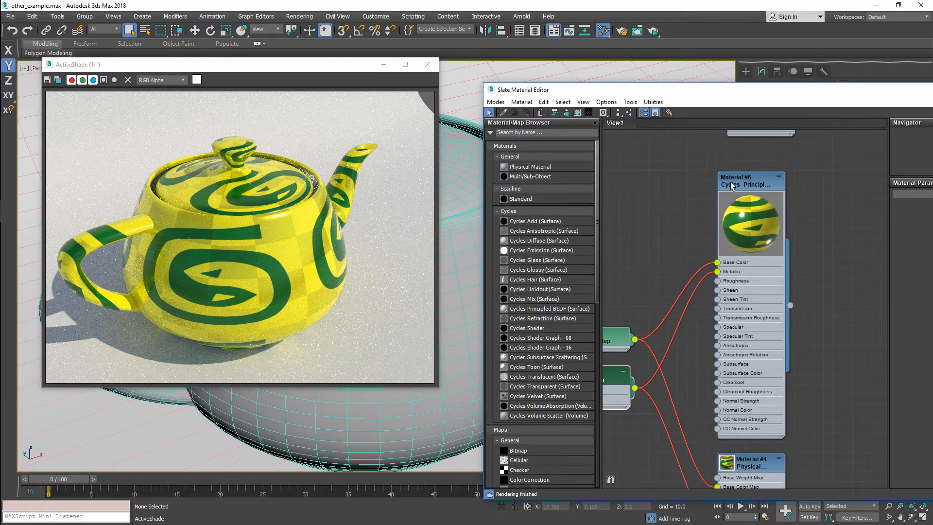
mouse_move(719, 195)
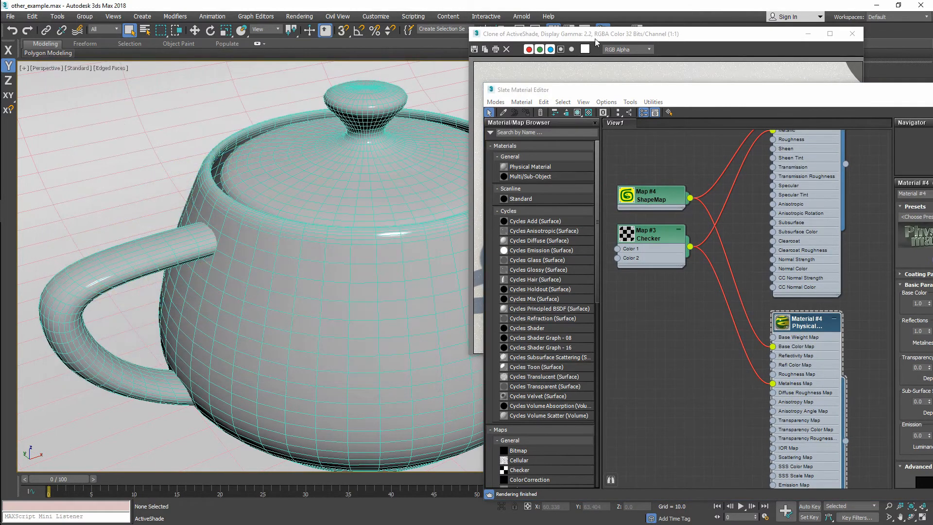
Re-render the selected teapot with ActiveShade, then close the live render leaving the clone open
left_click(277, 164)
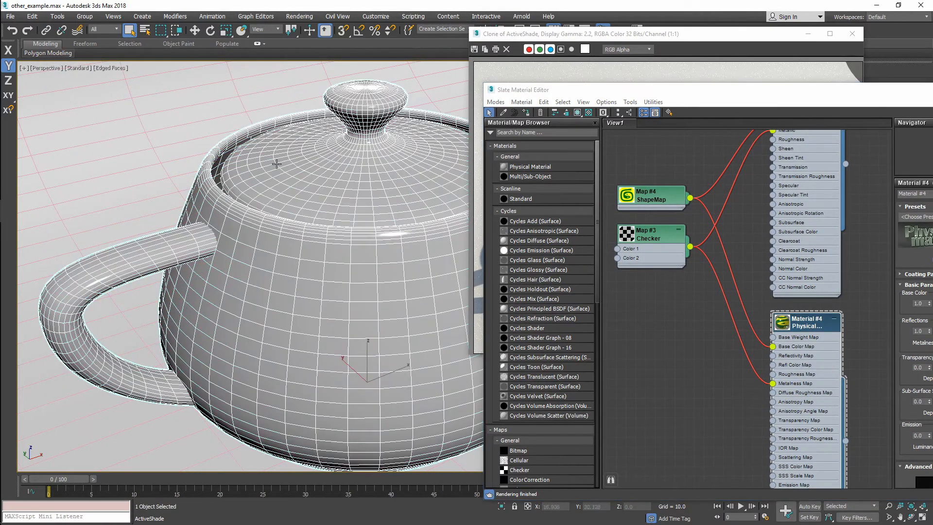
mouse_move(526, 112)
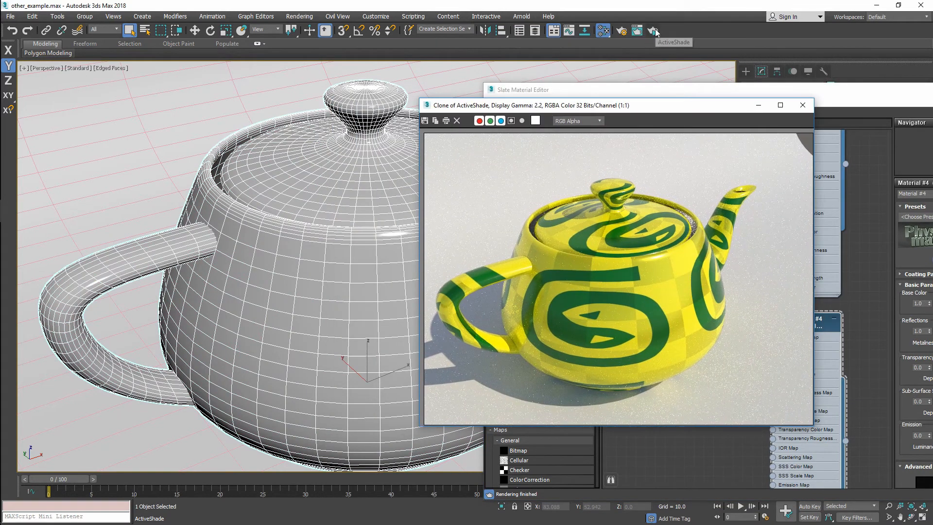
left_click(652, 32)
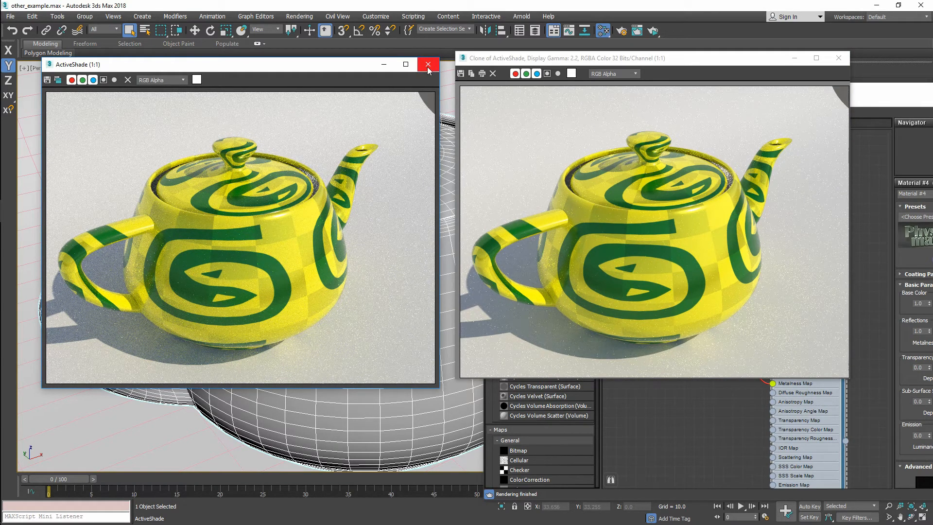
left_click(427, 64)
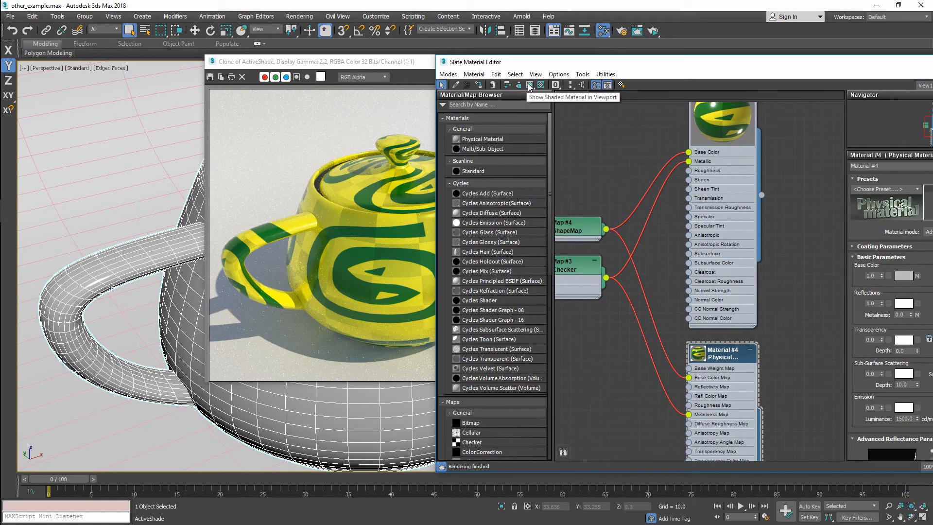
Show Material #4's yellow-green pattern shaded on the teapot in the viewport
left_click(529, 85)
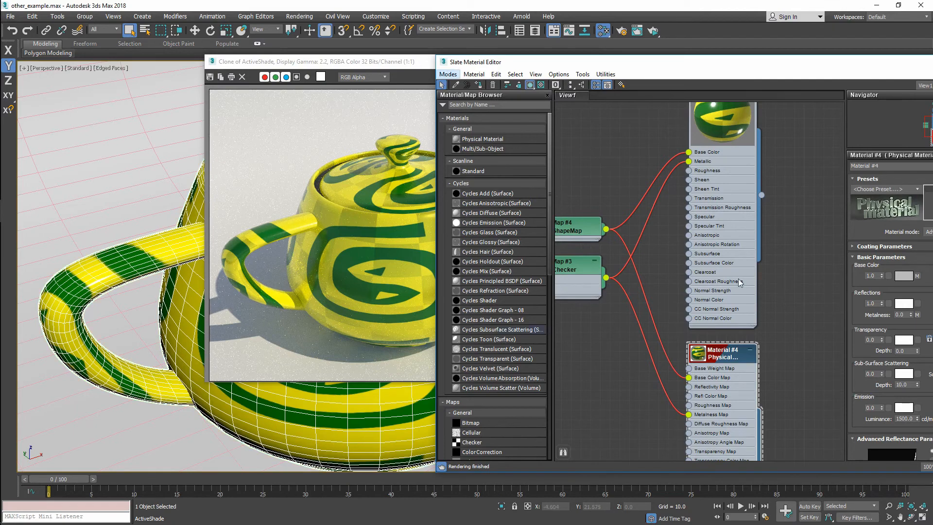
mouse_move(161, 279)
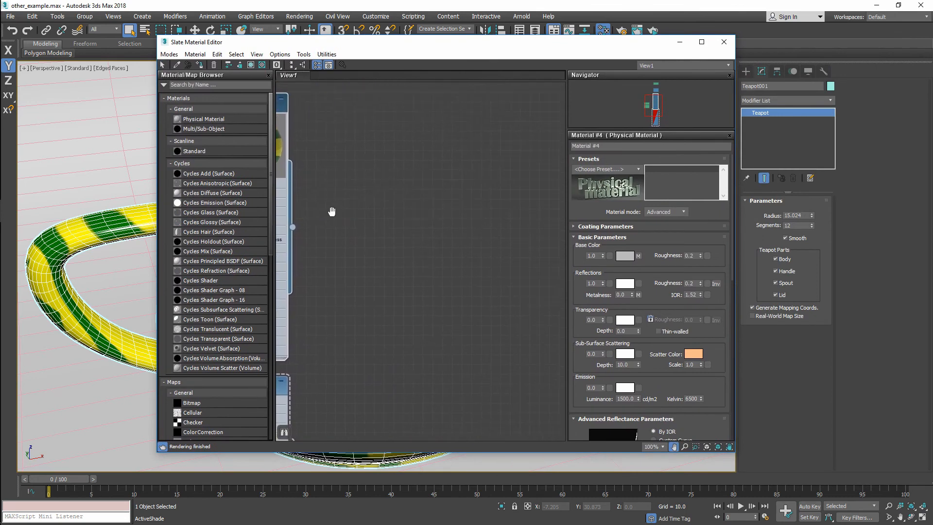
Create a Cycles Shader Graph - 08 material (Material #8) and bring up its node graph
scroll("down", 3)
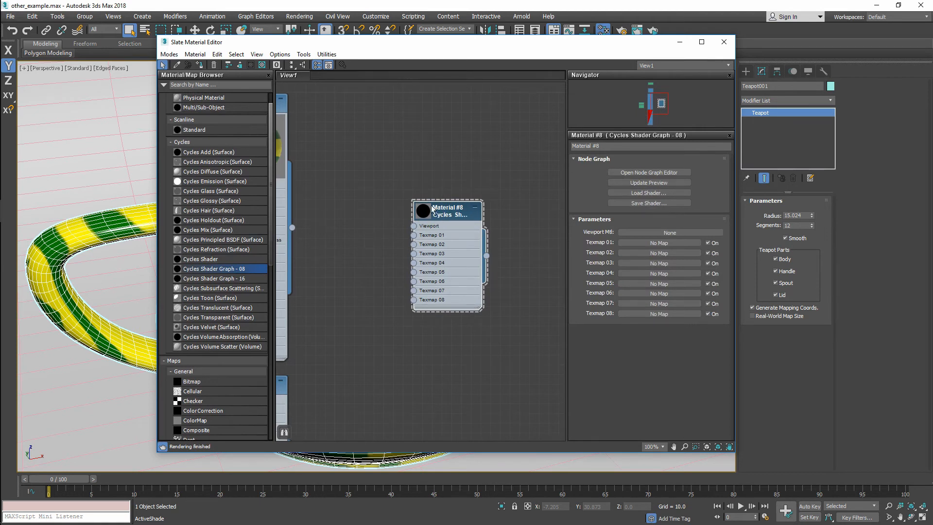
mouse_move(392, 185)
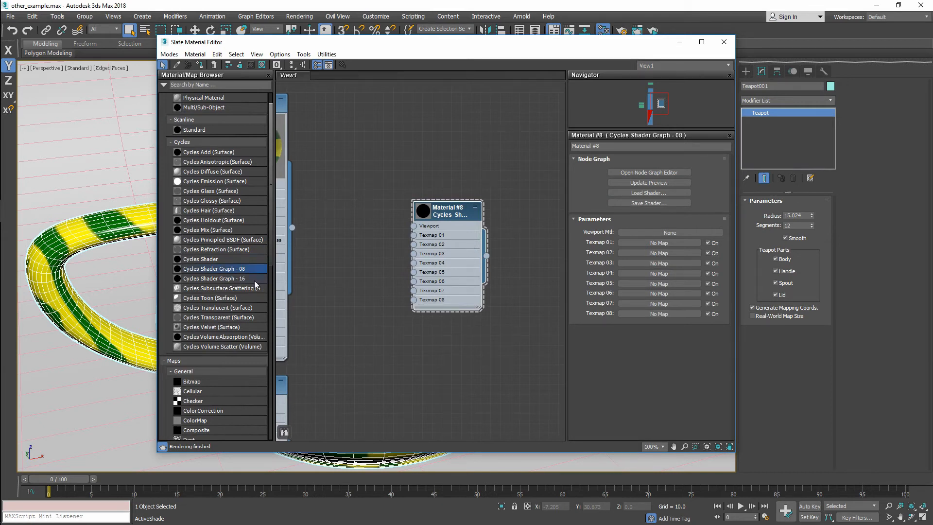
left_click(649, 172)
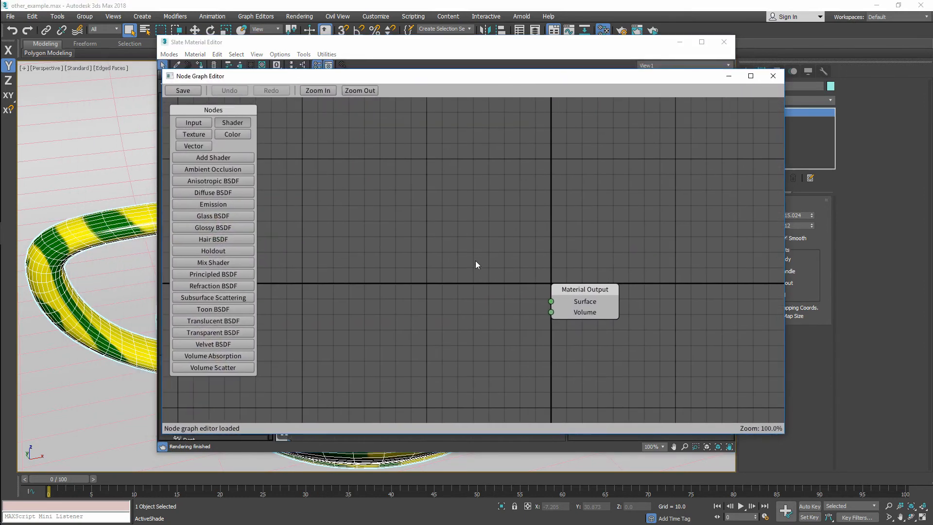
Add a Glass BSDF node and set its Color to a light, soft blue
left_click(212, 215)
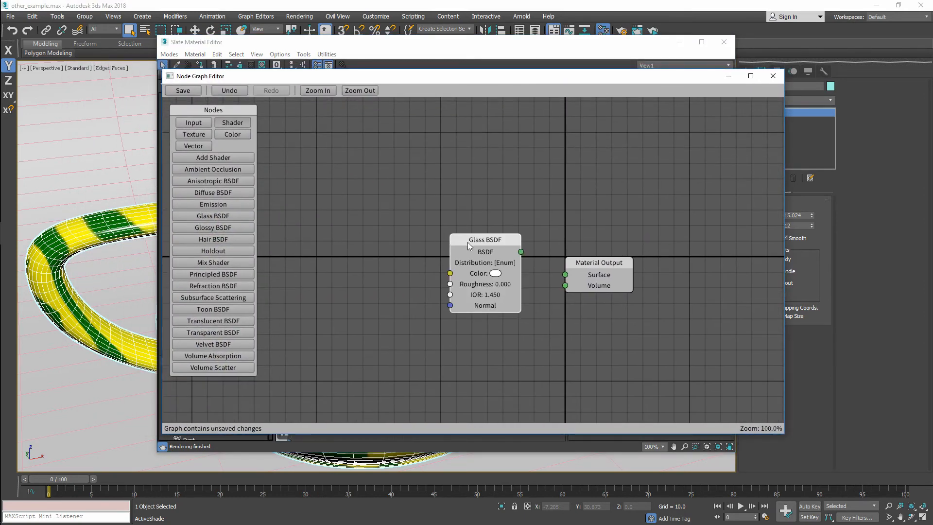
left_click(494, 273)
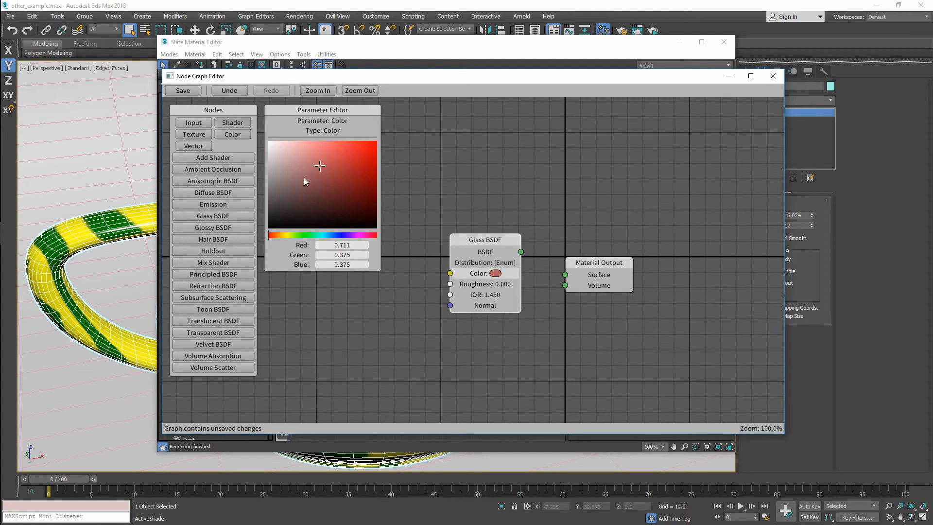
left_click(309, 170)
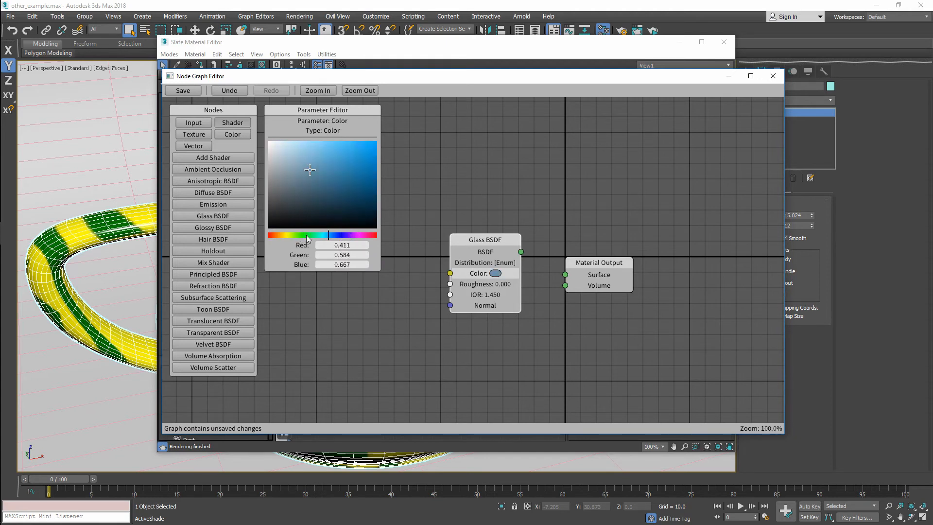
left_click(337, 168)
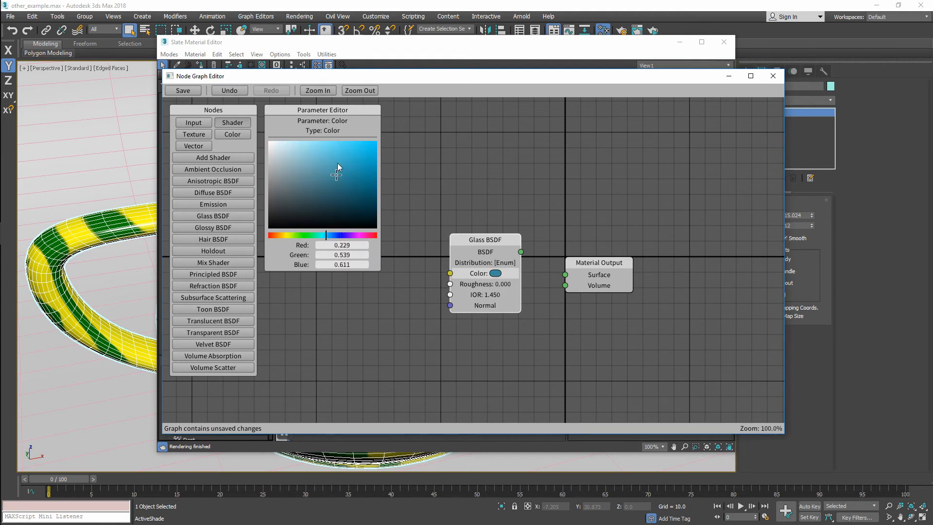
left_click(325, 140)
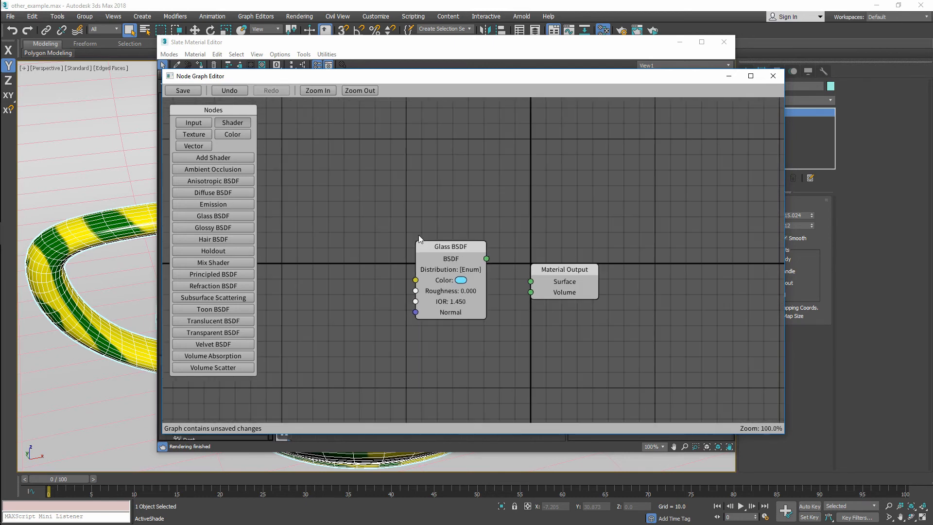
Add Geometry and Object Info nodes from the Input category to the graph
left_click(317, 91)
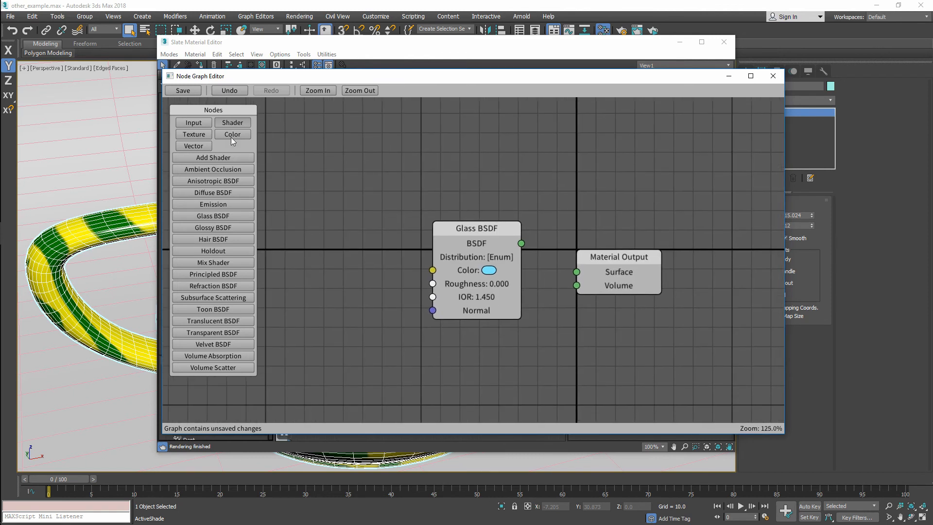
left_click(193, 134)
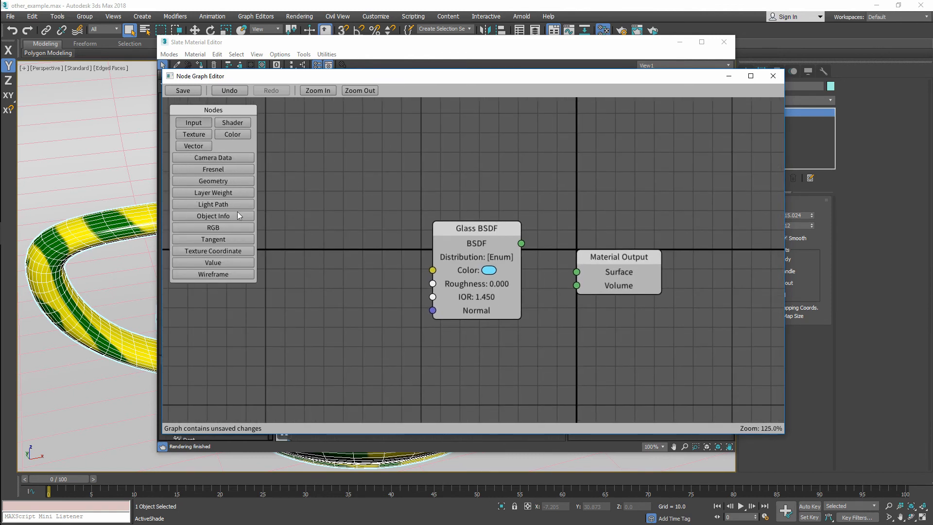
left_click(212, 181)
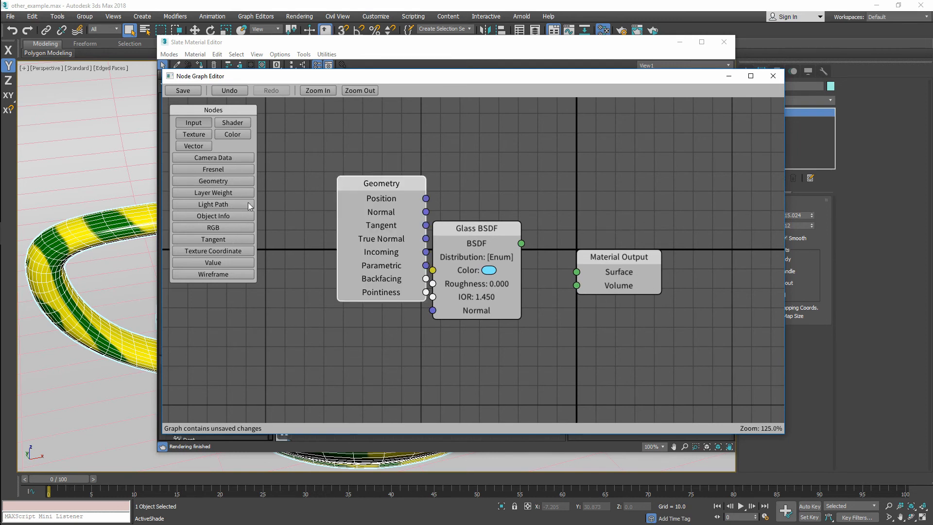
left_click(212, 216)
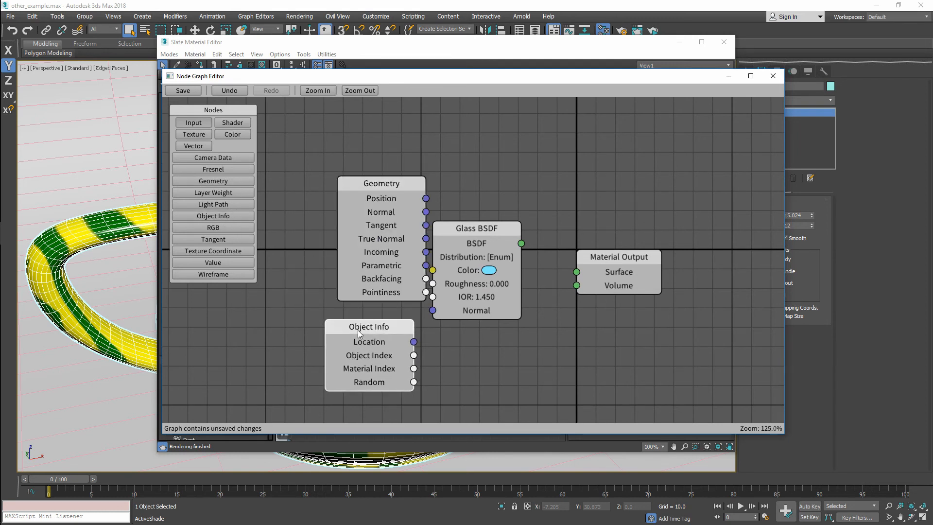
left_click(232, 134)
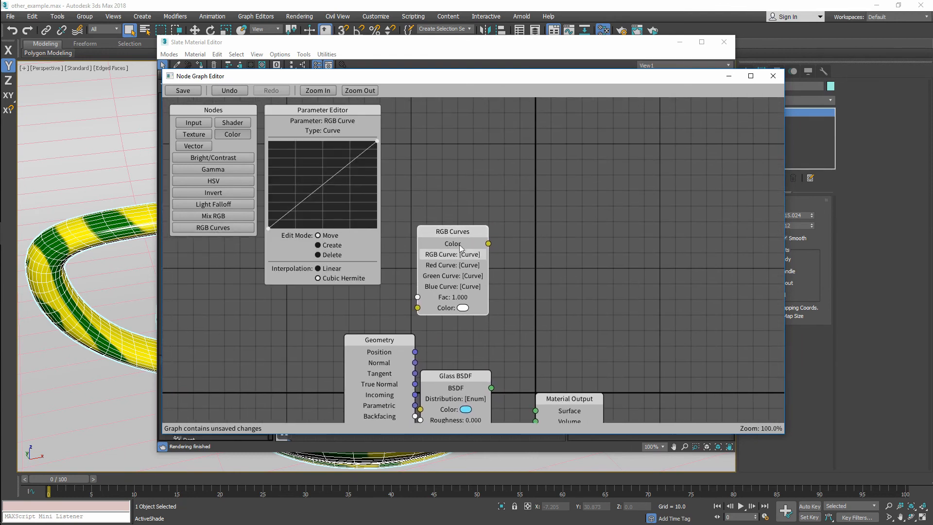
Reshape the RGB curve with extra points, trying Linear then Cubic Hermite, and remove a point
left_click_drag(452, 231, 492, 231)
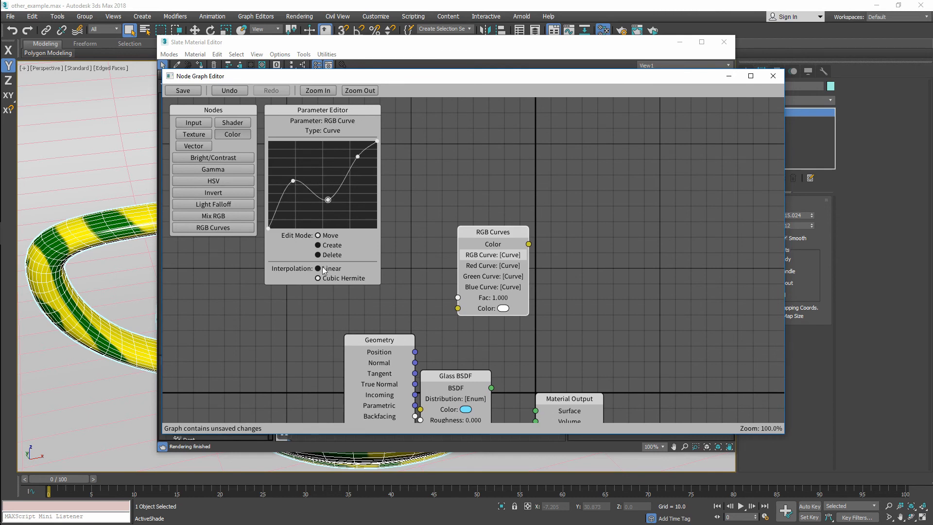
left_click(317, 277)
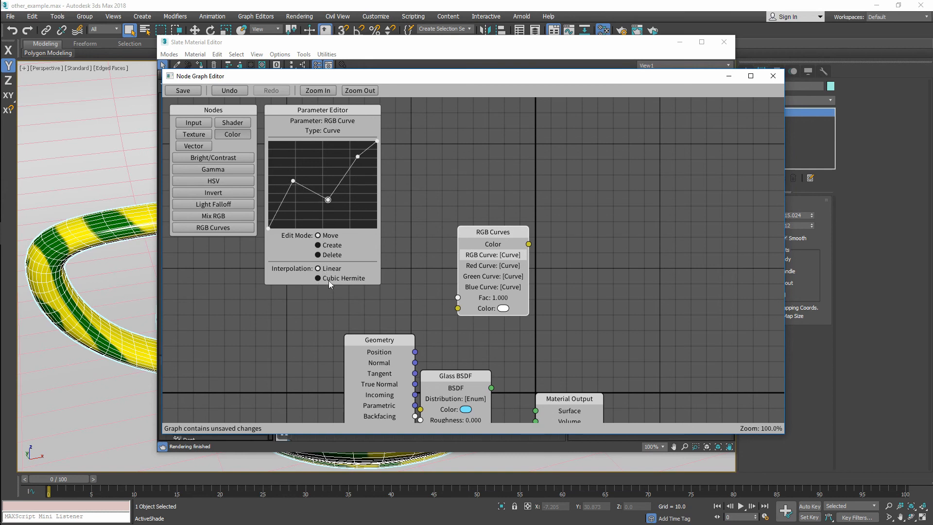
left_click(318, 268)
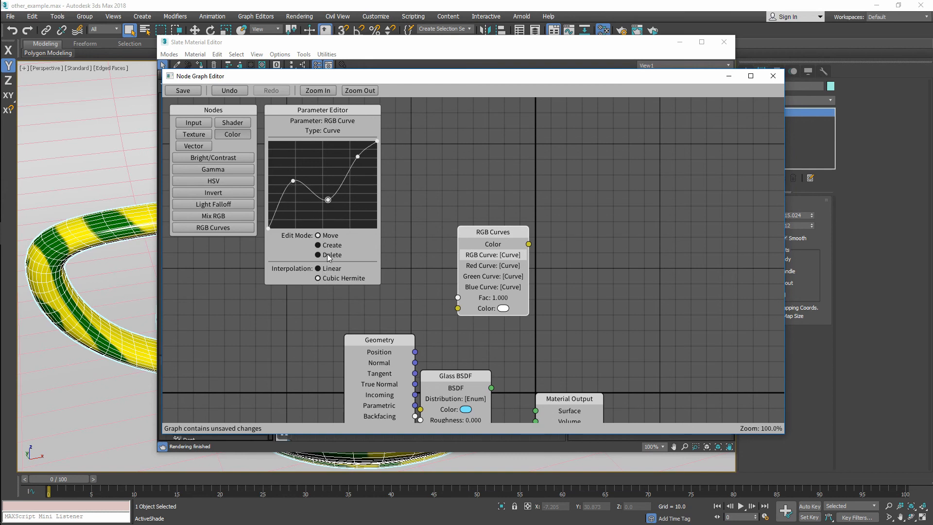
left_click(319, 255)
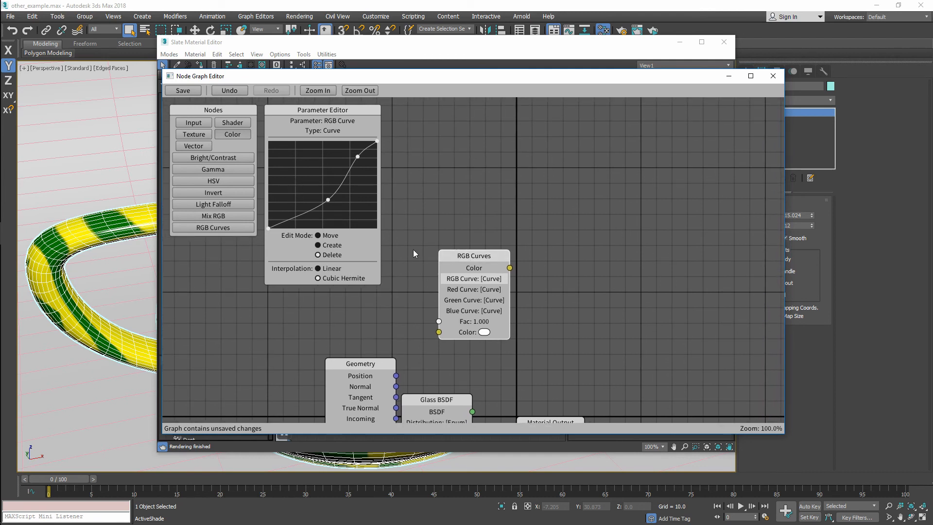
left_click(472, 256)
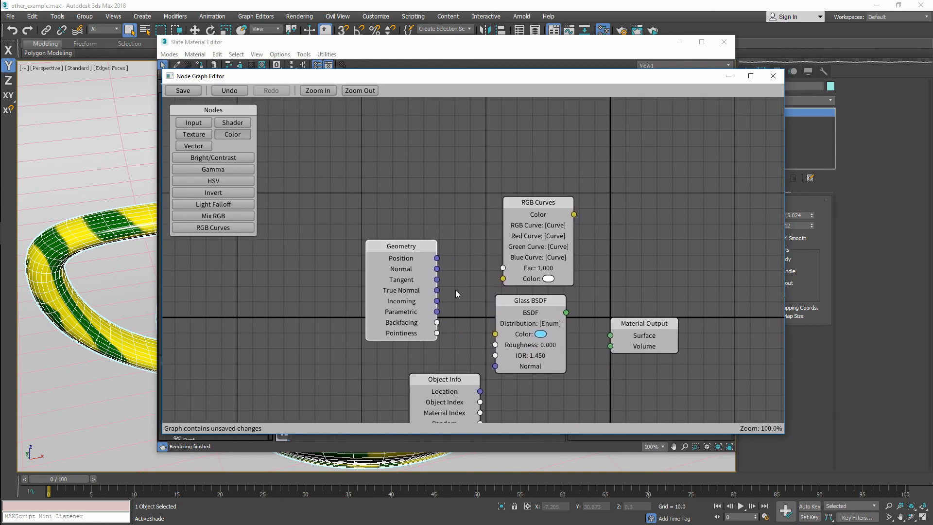
Move the Object Info node to sit directly beneath Geometry, left of the Glass BSDF
left_click_drag(444, 379, 396, 358)
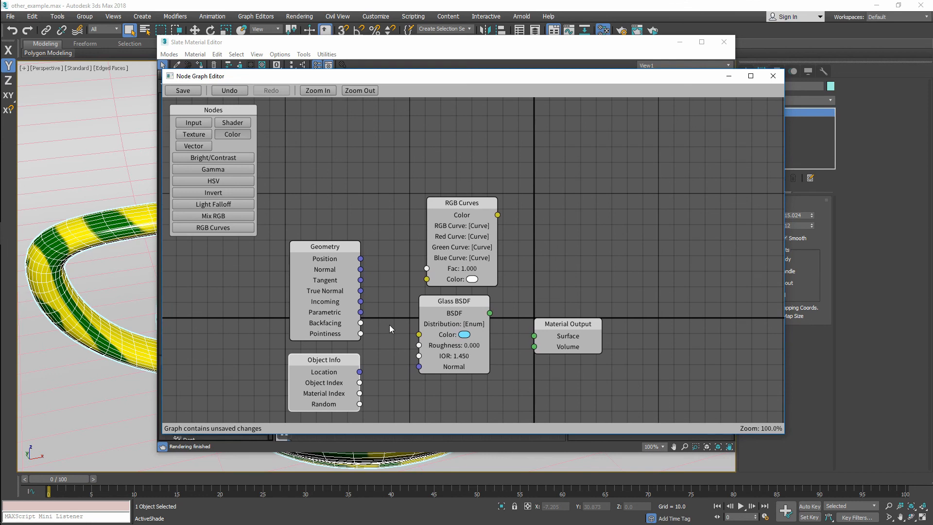
mouse_move(386, 309)
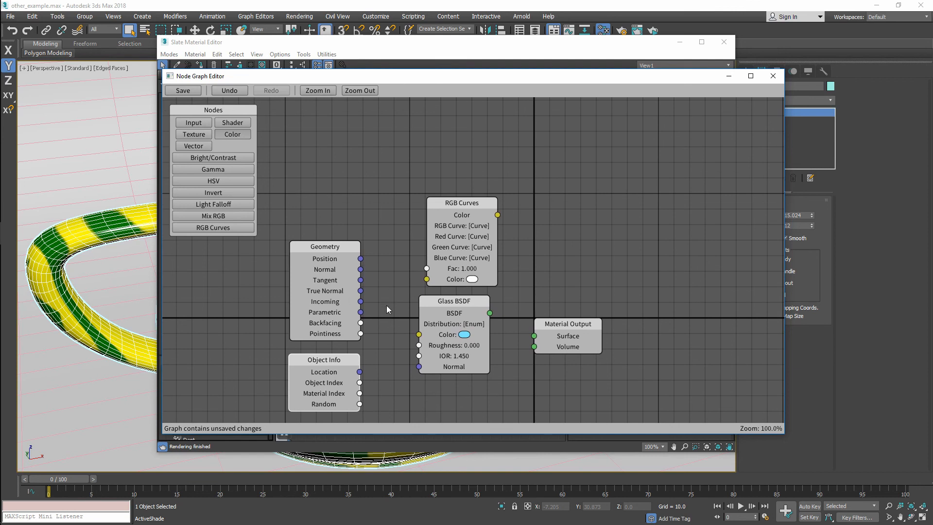